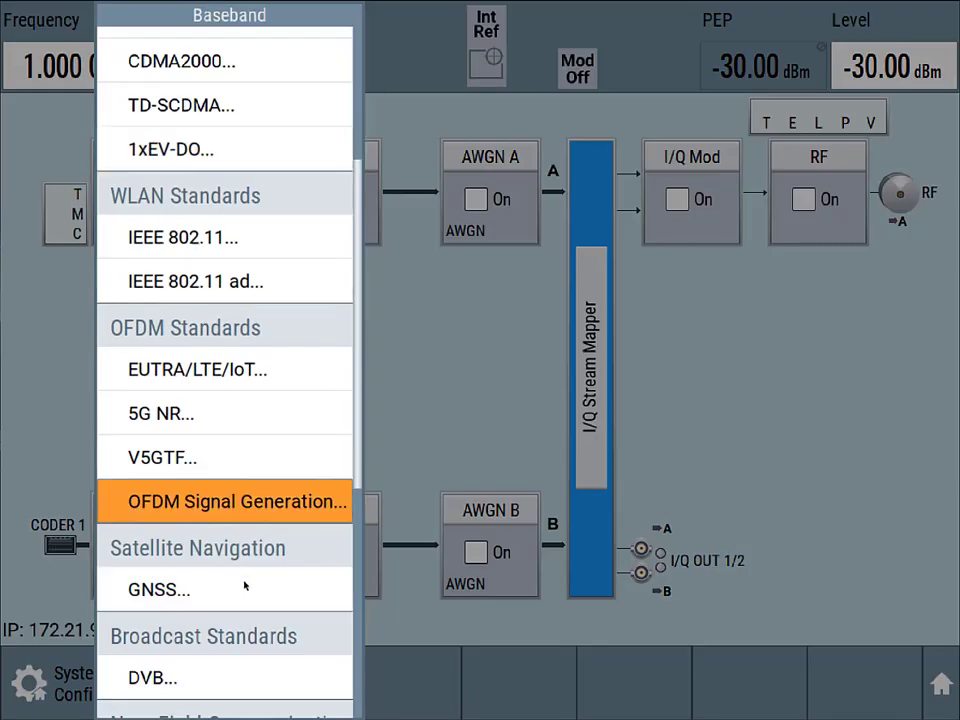
Open the GNSS baseband settings from the Baseband menu
click(158, 589)
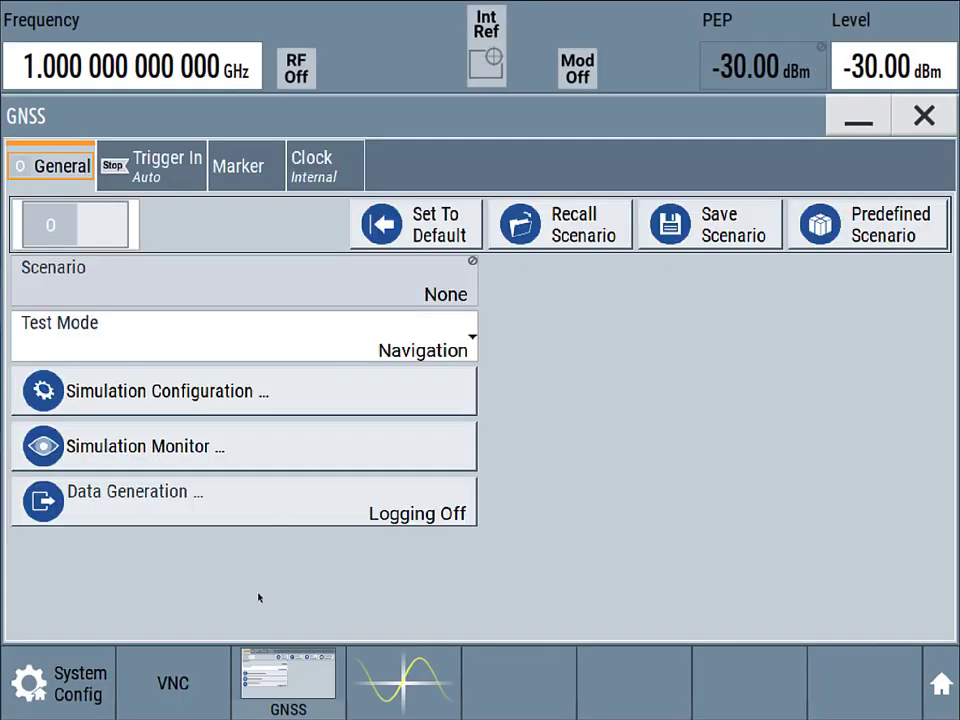
mouse_move(214, 423)
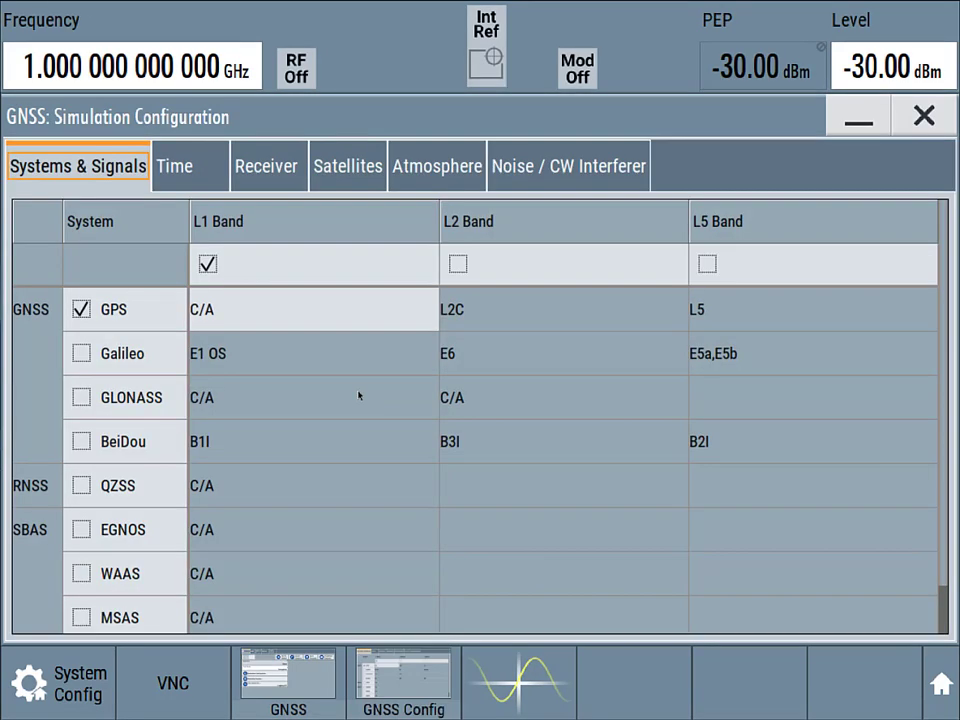
mouse_move(341, 263)
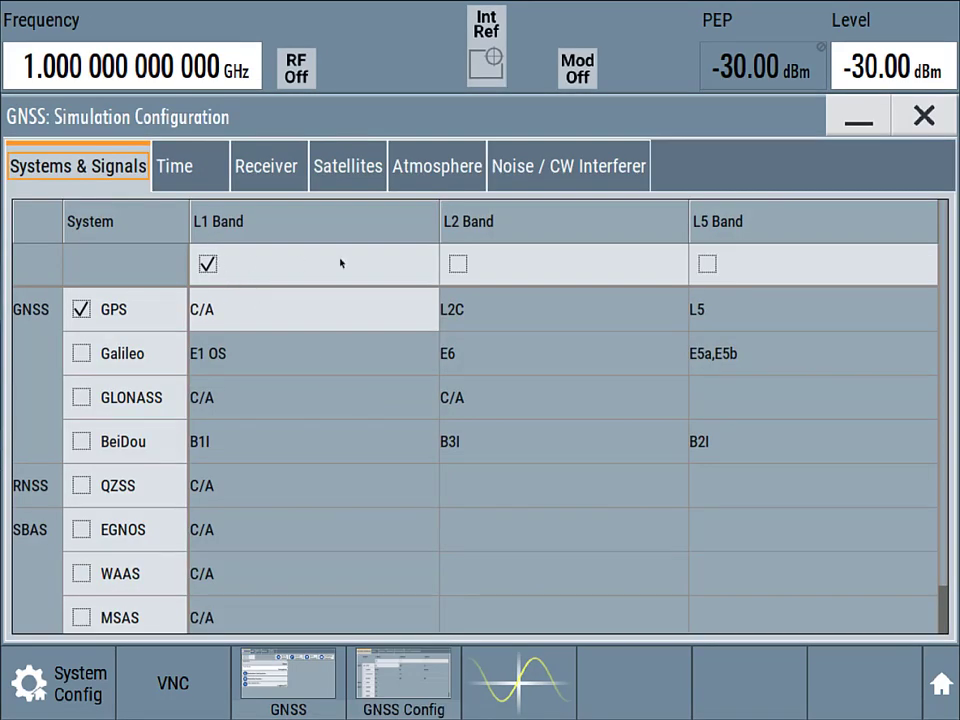
Enable the L5 band, briefly tick and untick Galileo so only GPS stays selected
click(707, 263)
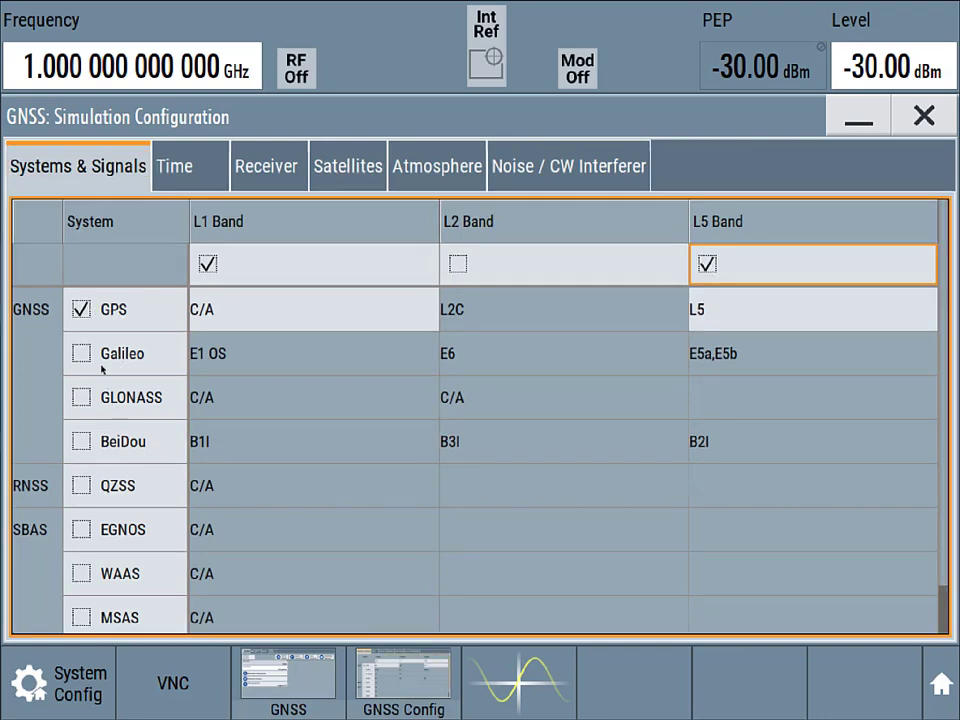
click(80, 353)
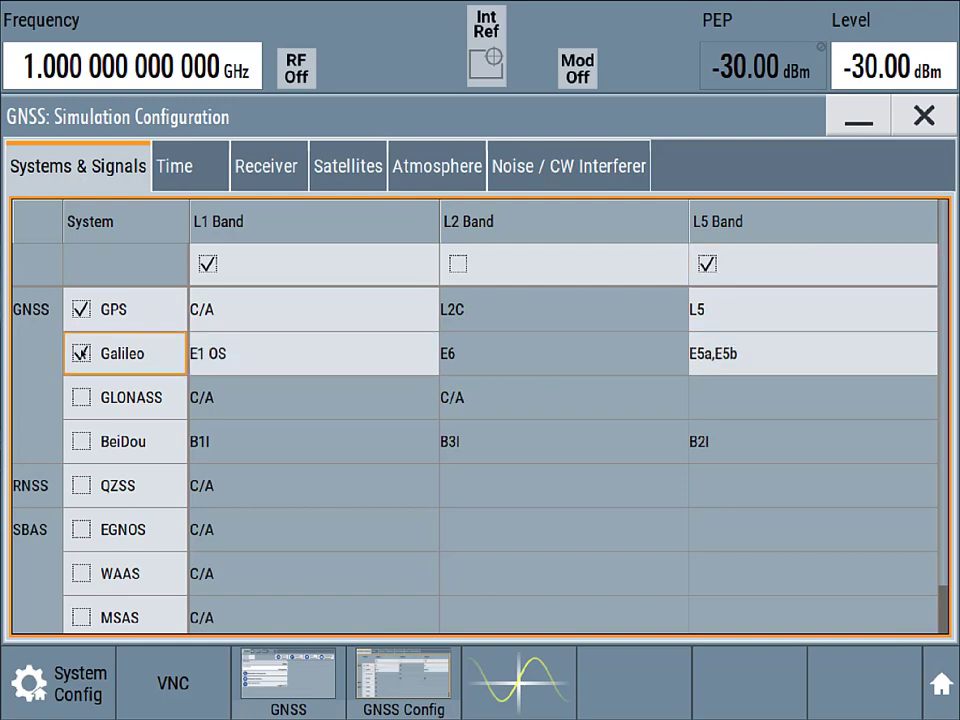
click(81, 353)
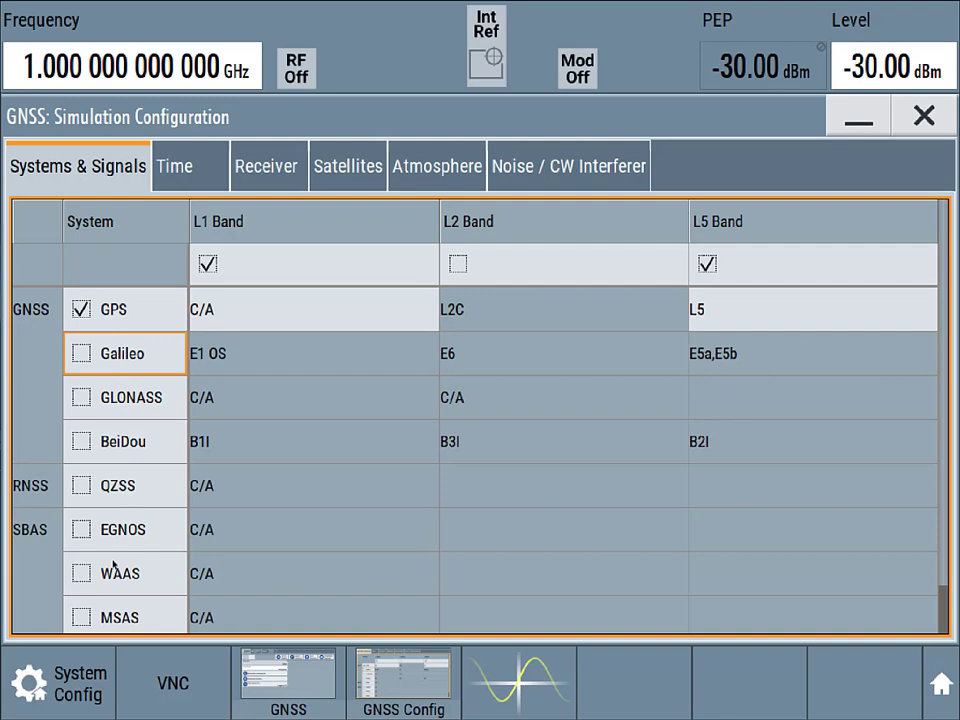
mouse_move(20, 540)
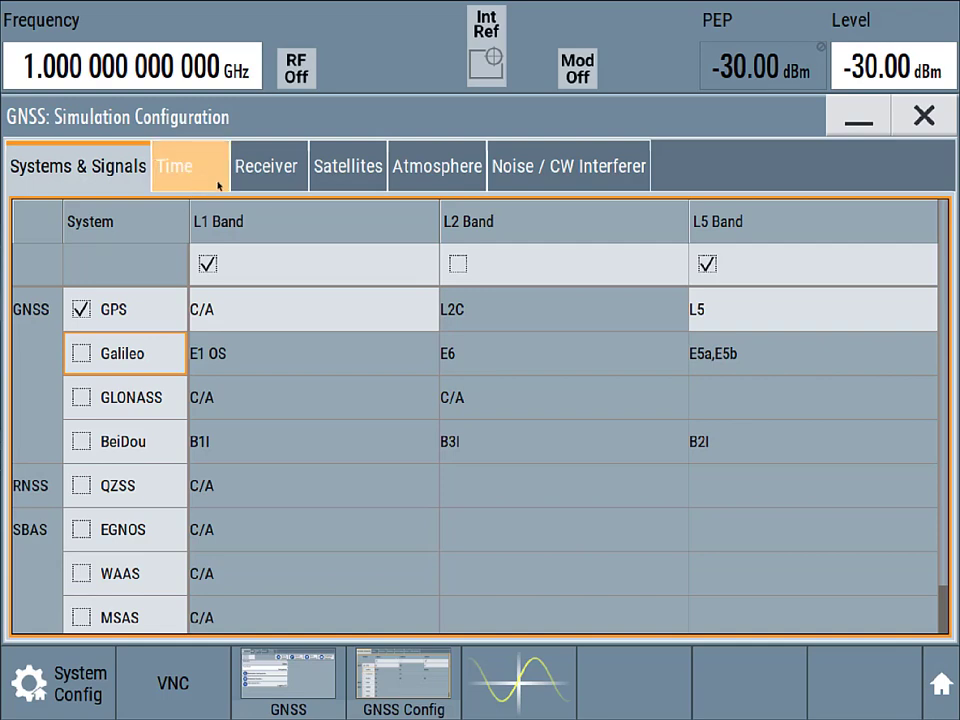
Edit and confirm the simulation start date on the Time tab so 18 leap seconds apply
click(174, 166)
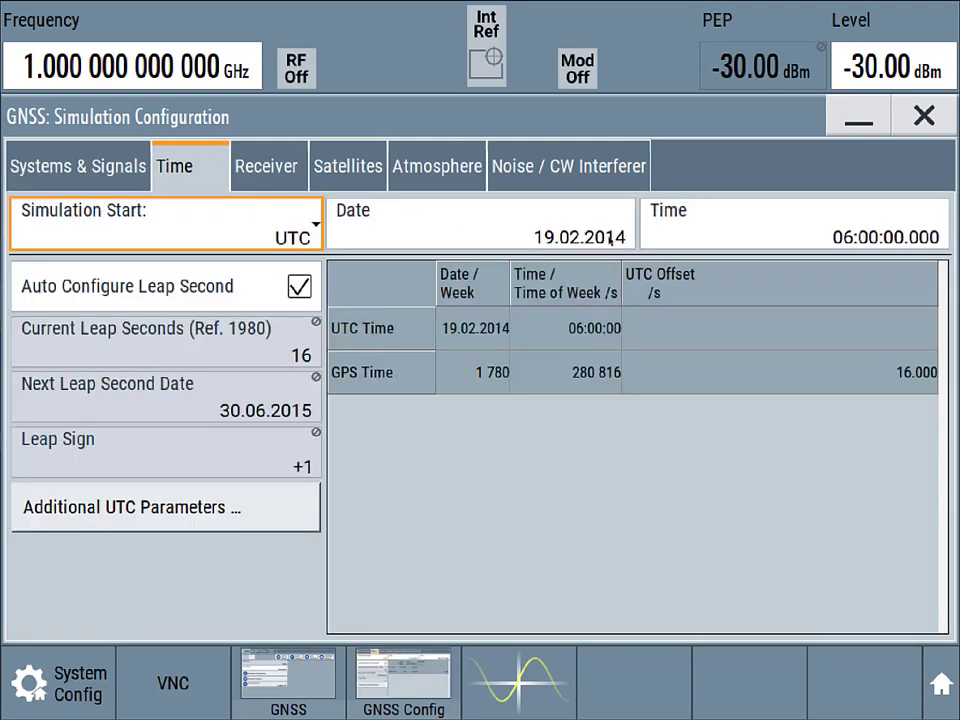
click(480, 237)
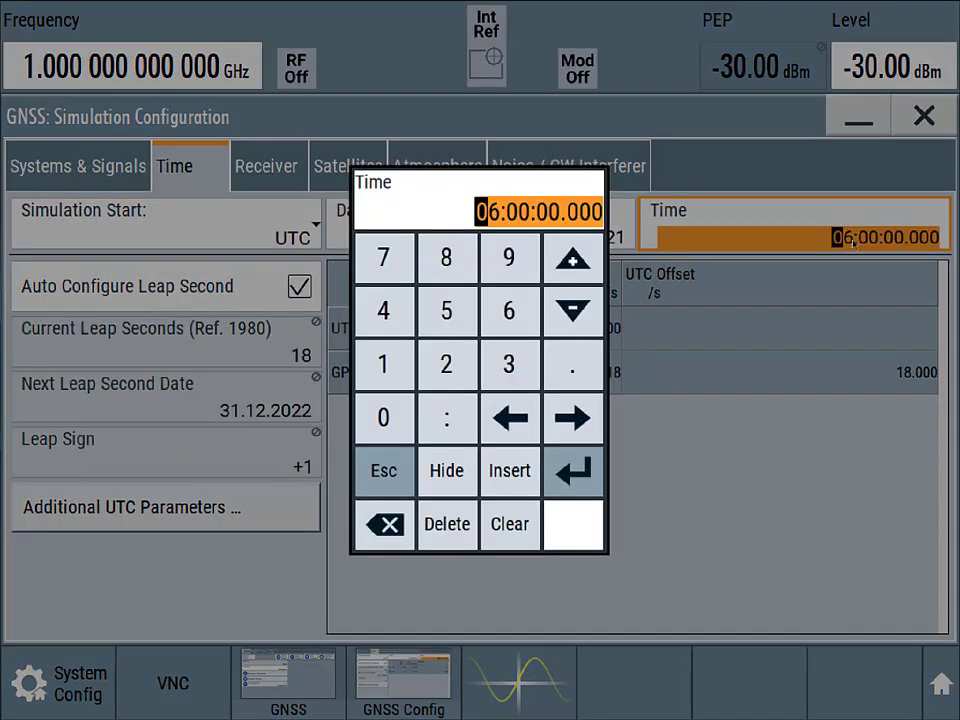
click(573, 471)
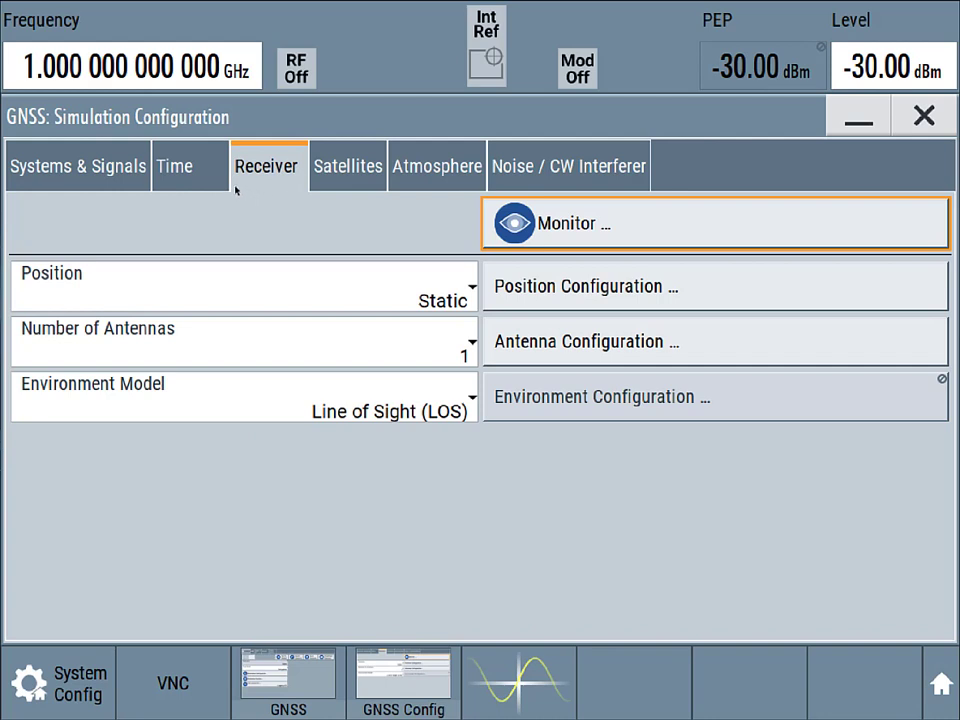
mouse_move(468, 355)
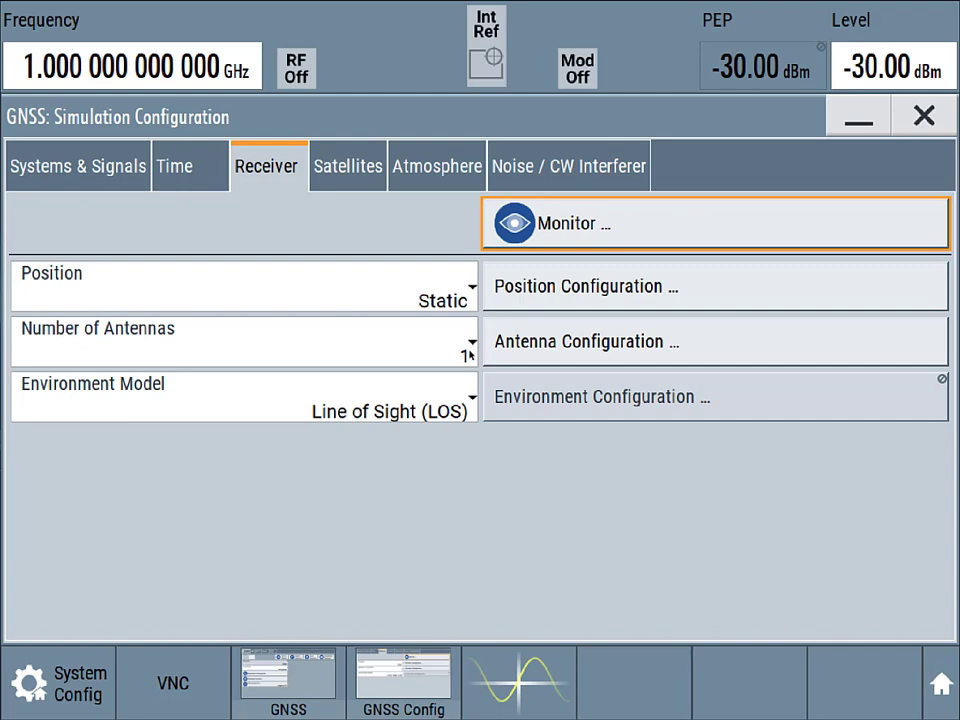
Set the receiver Position to Moving, loading the Munich car-motion waypoint file
click(240, 340)
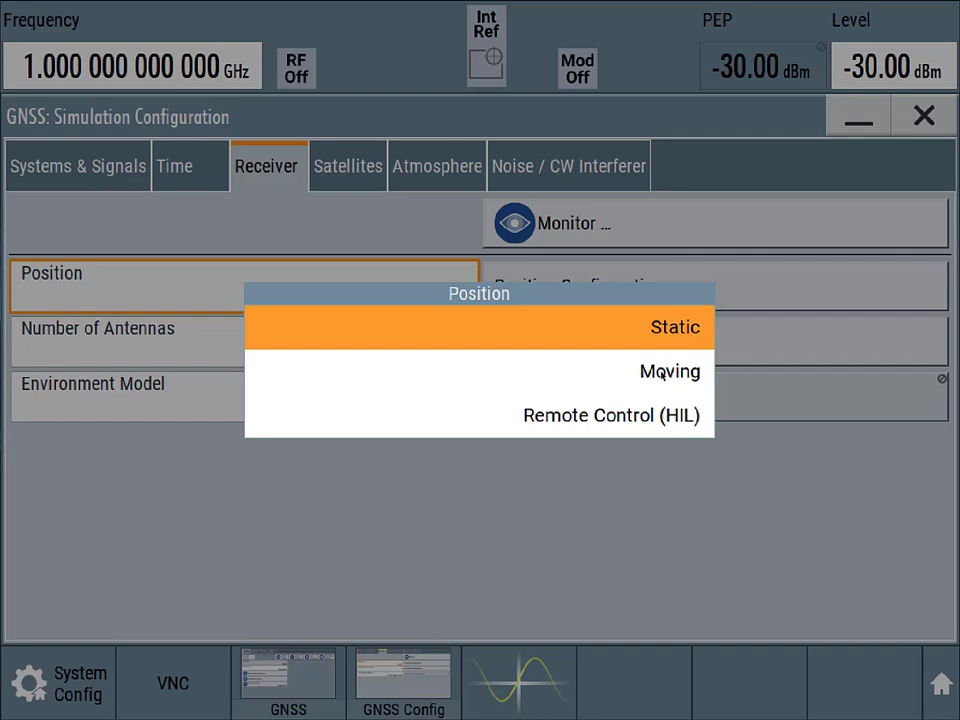
click(669, 371)
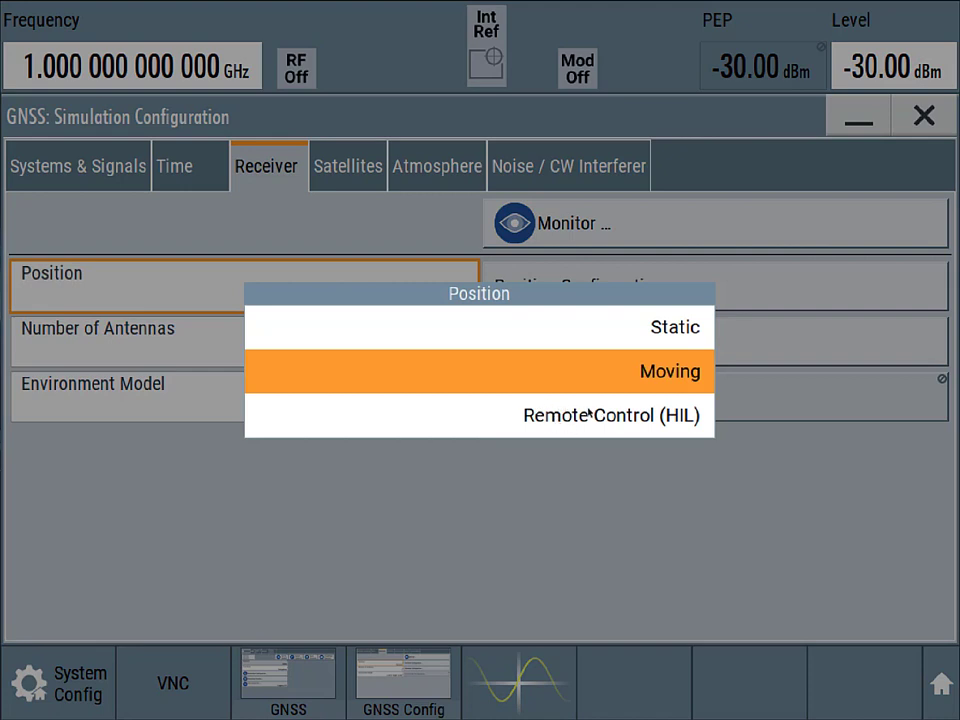
mouse_move(560, 415)
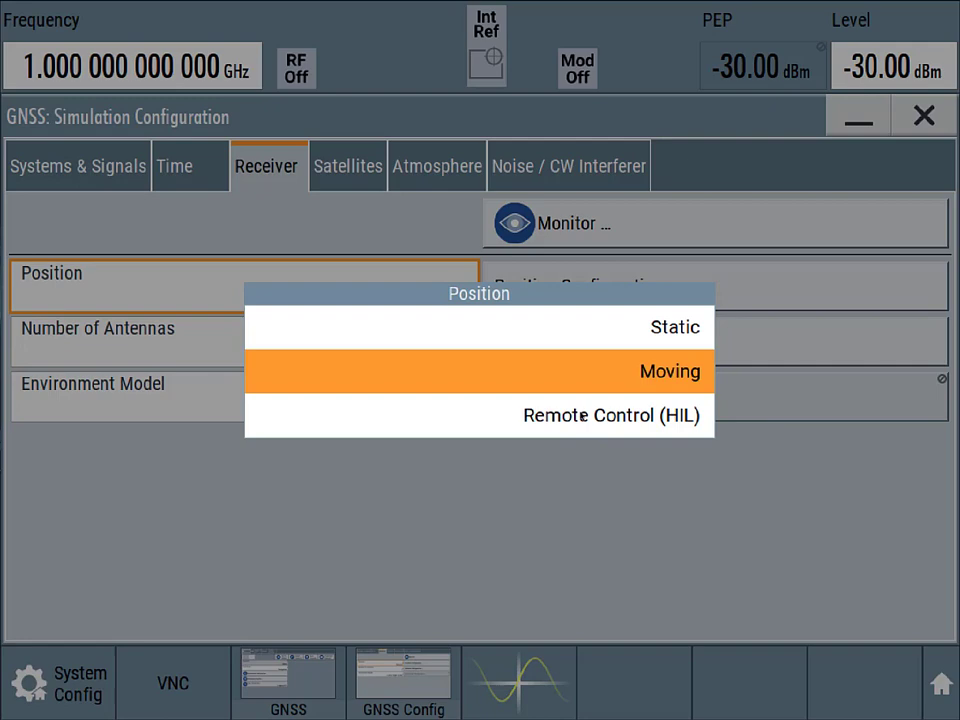
click(670, 371)
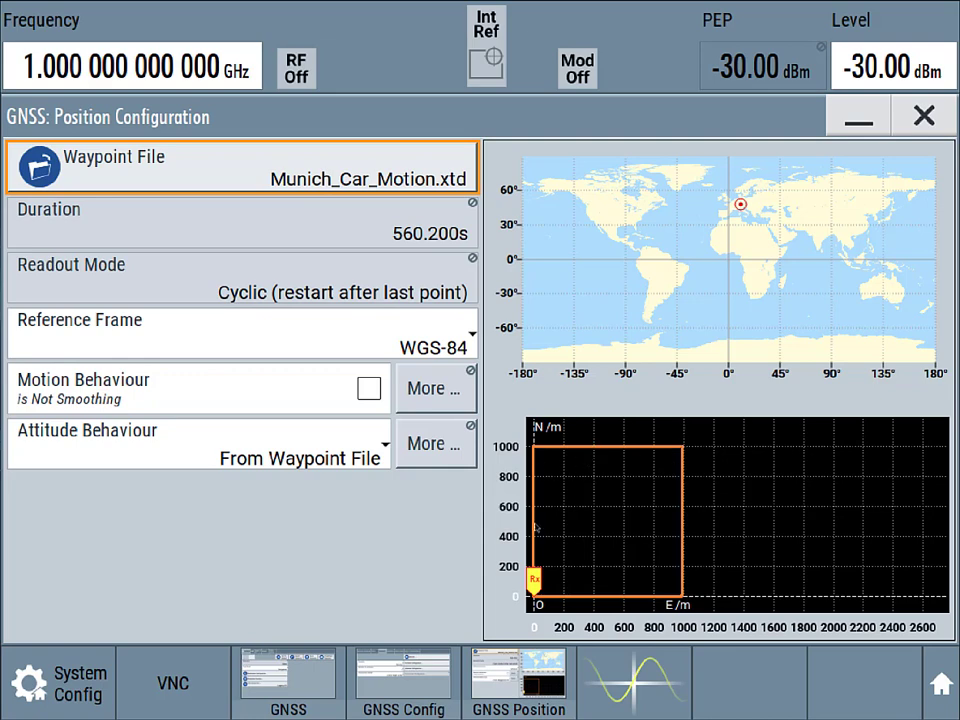
mouse_move(549, 463)
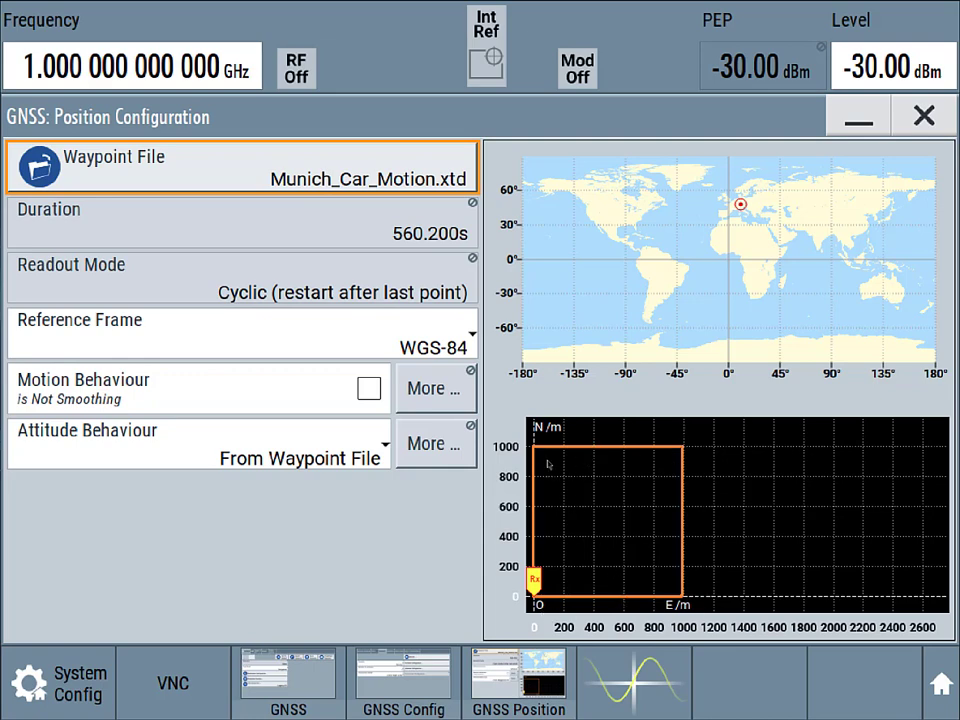
mouse_move(424, 257)
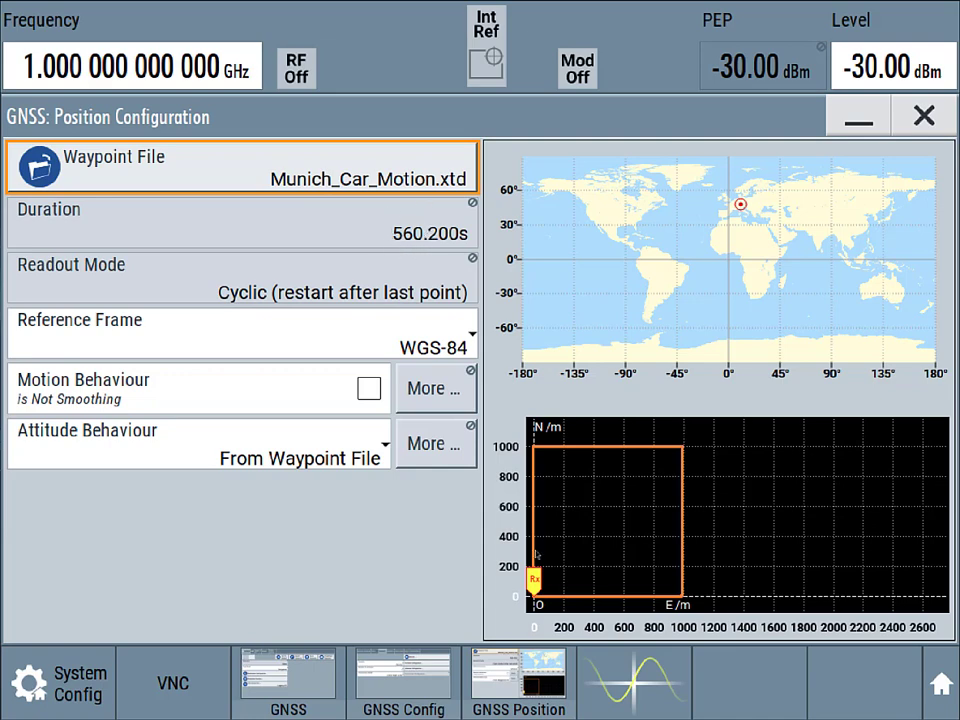
mouse_move(713, 537)
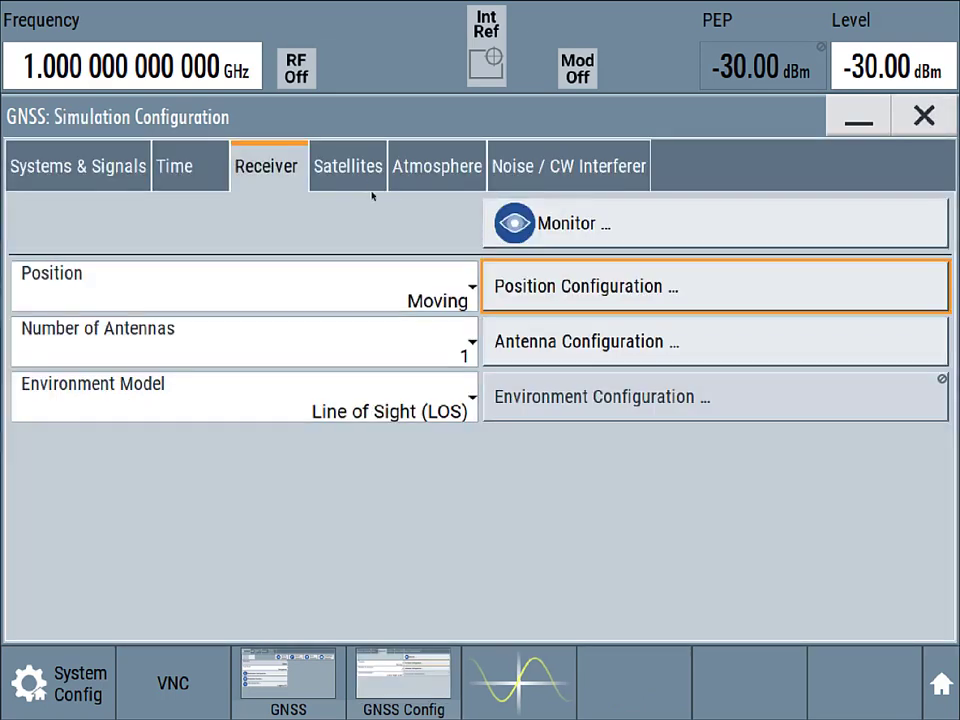
mouse_move(402, 400)
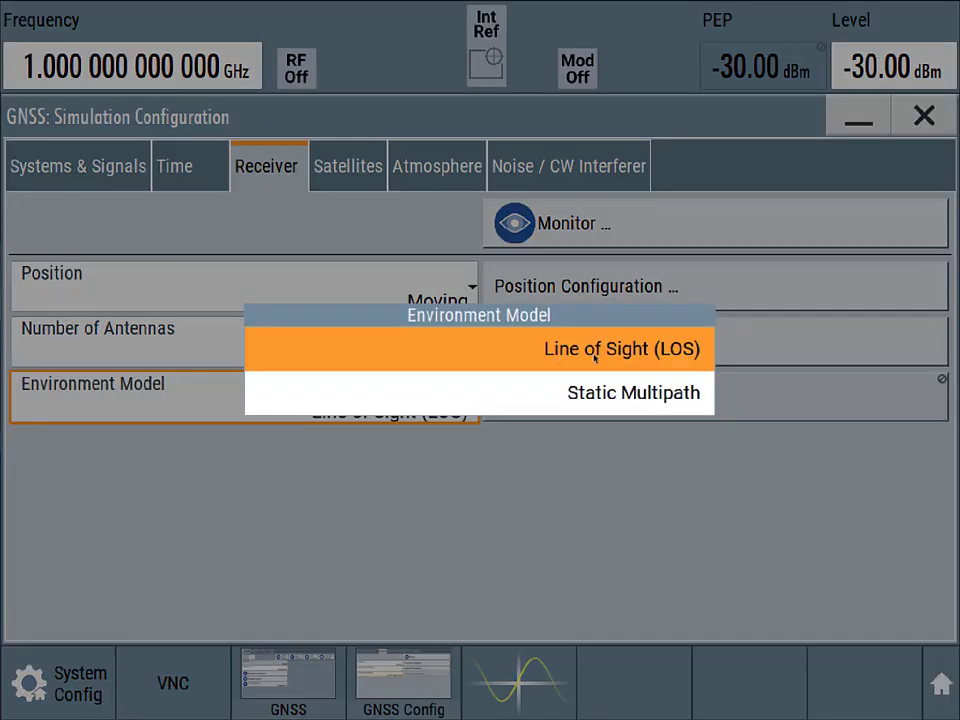
mouse_move(598, 406)
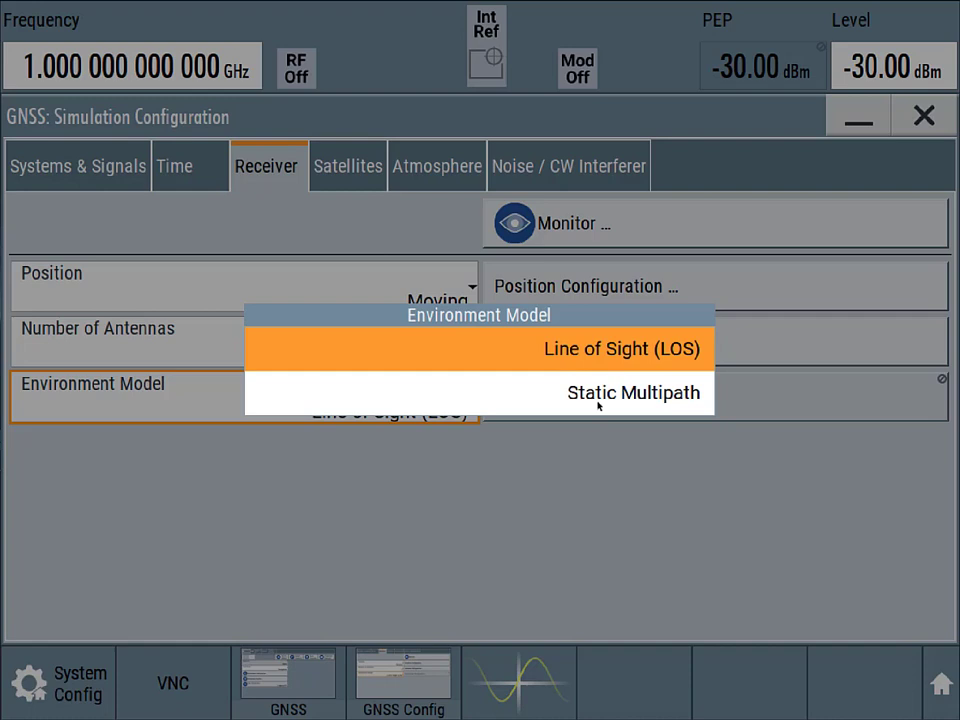
mouse_move(703, 398)
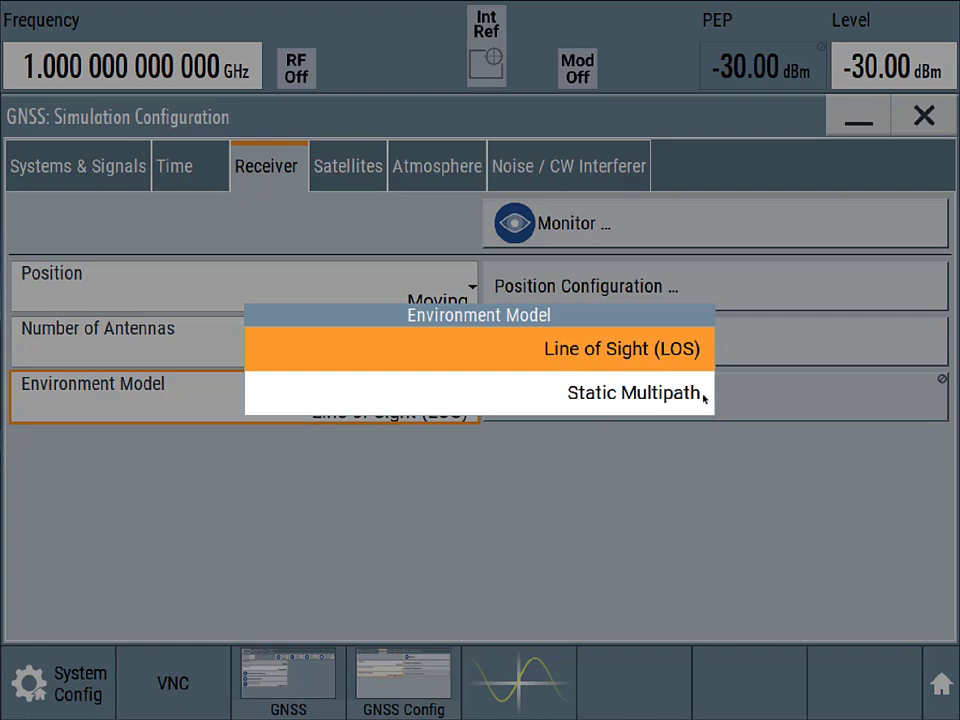
click(621, 348)
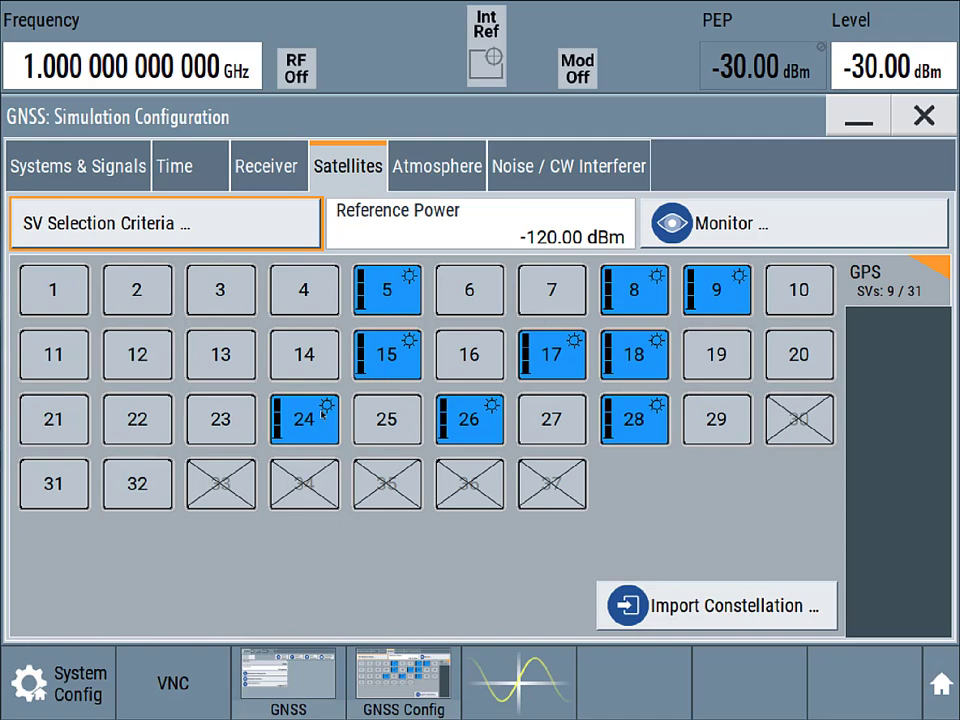
mouse_move(500, 343)
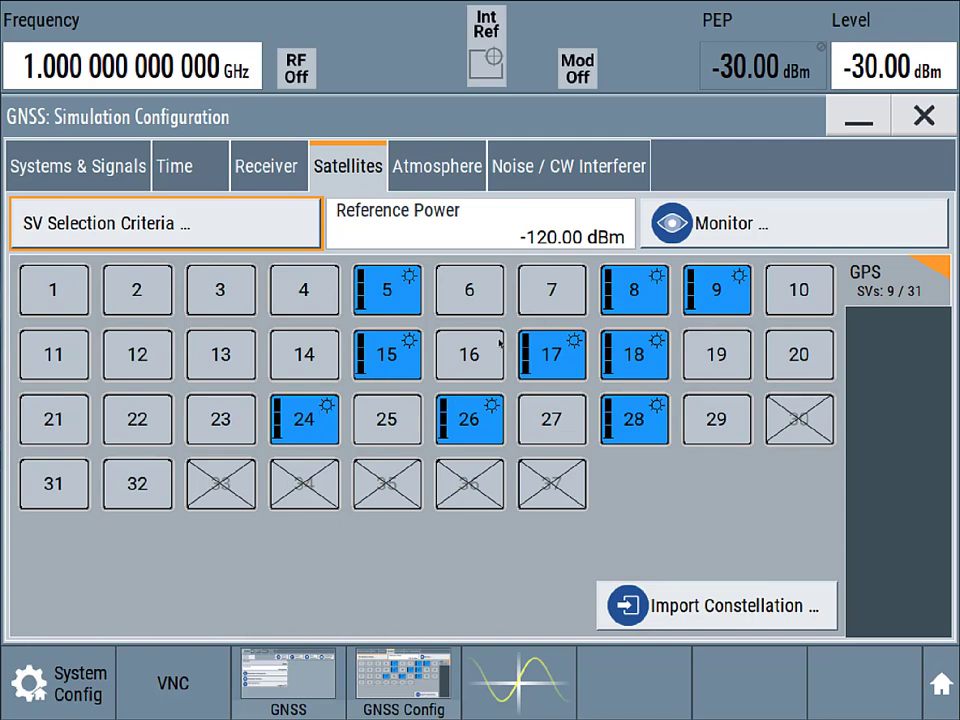
mouse_move(827, 285)
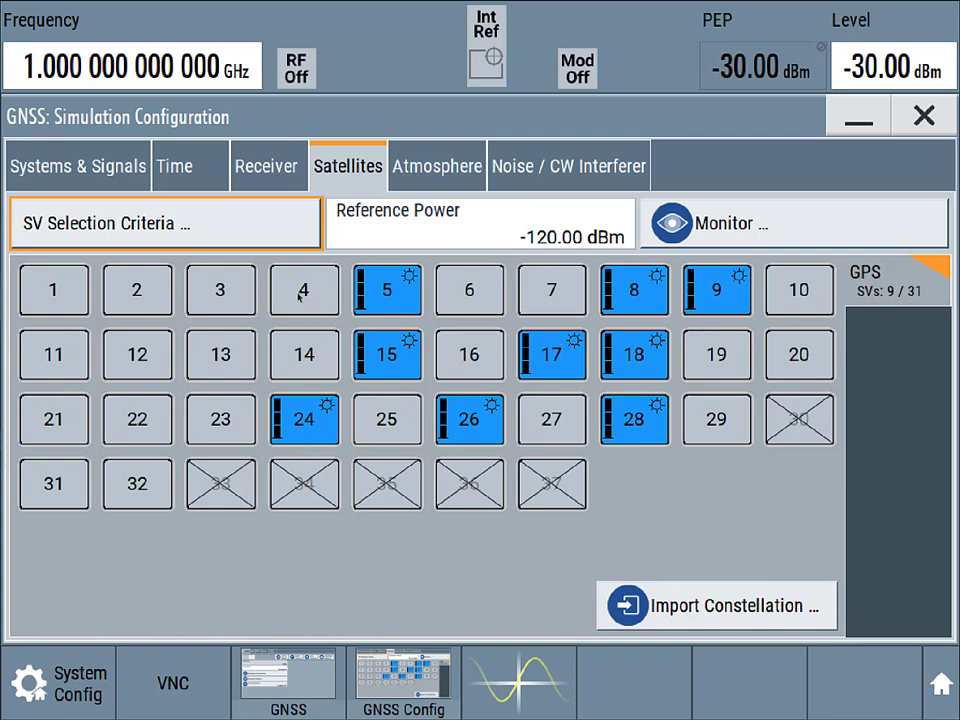
mouse_move(330, 378)
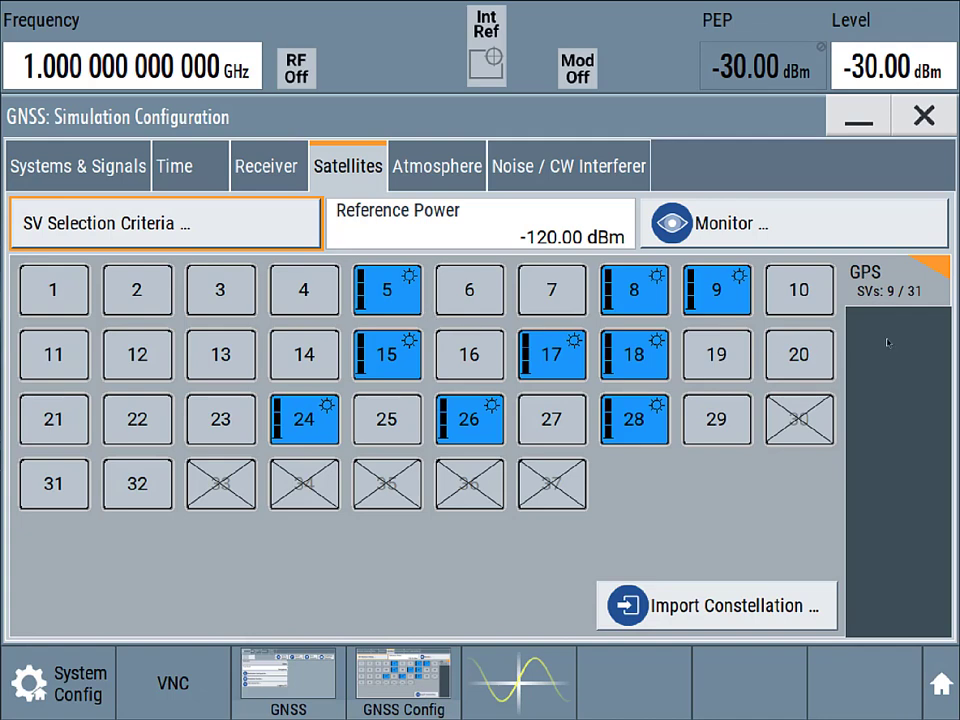
mouse_move(888, 296)
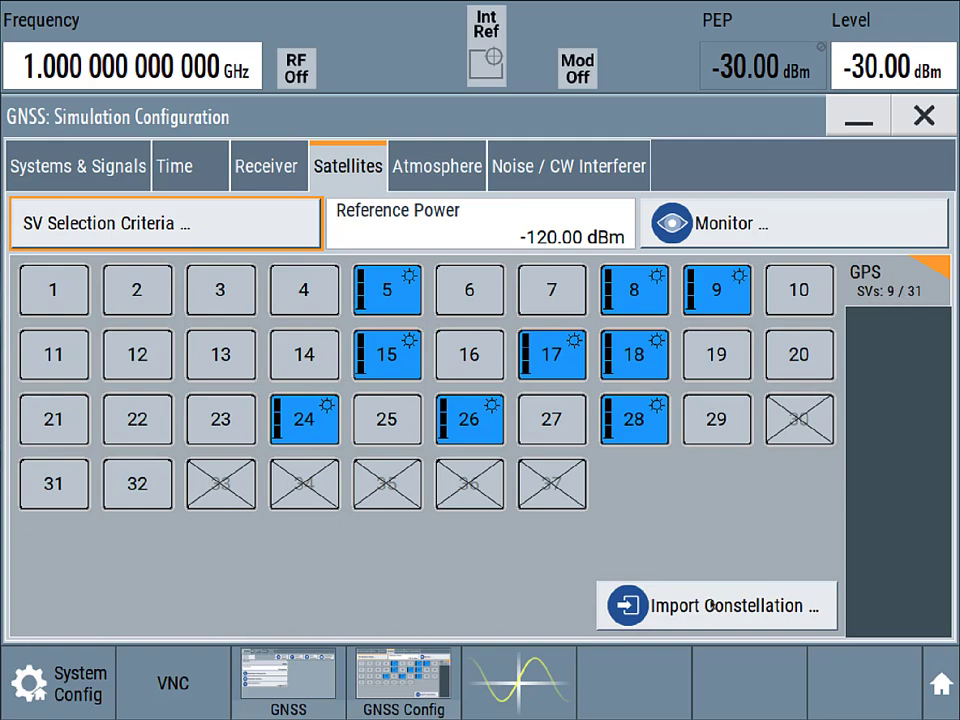
Review the GPS constellation import settings, then go to the Atmosphere tab
click(716, 605)
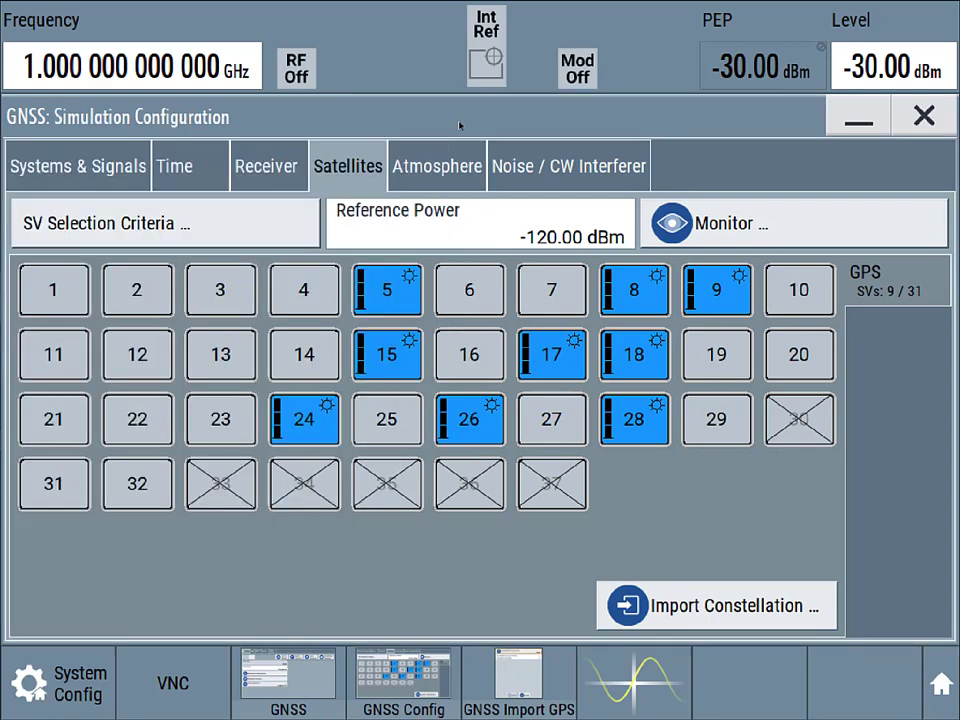
click(436, 166)
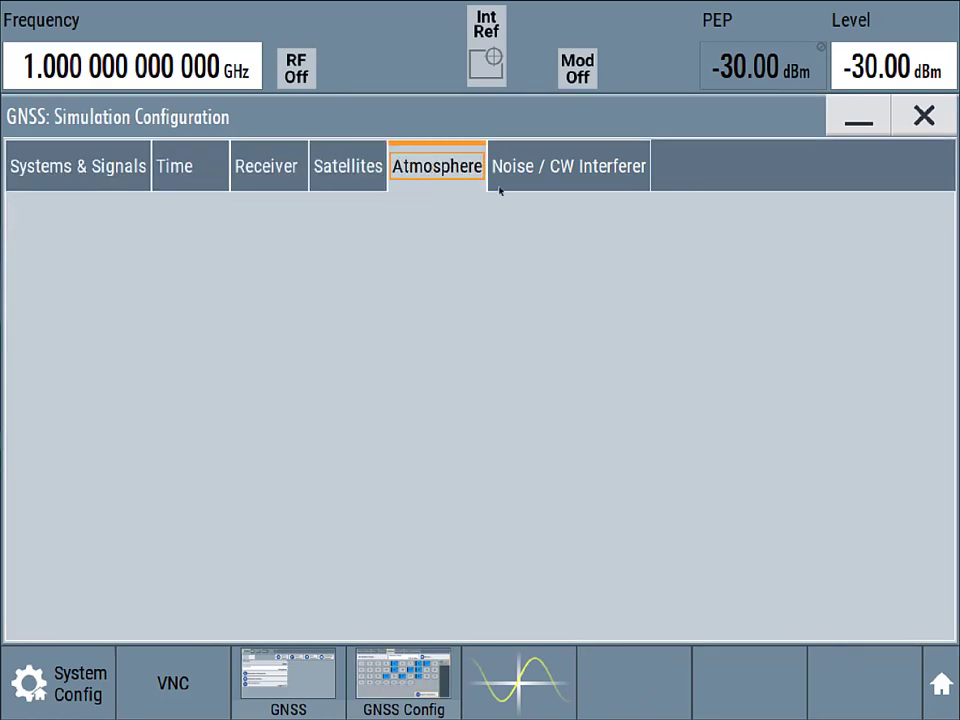
Check the STANAG troposphere and Klobuchar ionosphere models, then show the Noise / CW Interferer settings
click(436, 165)
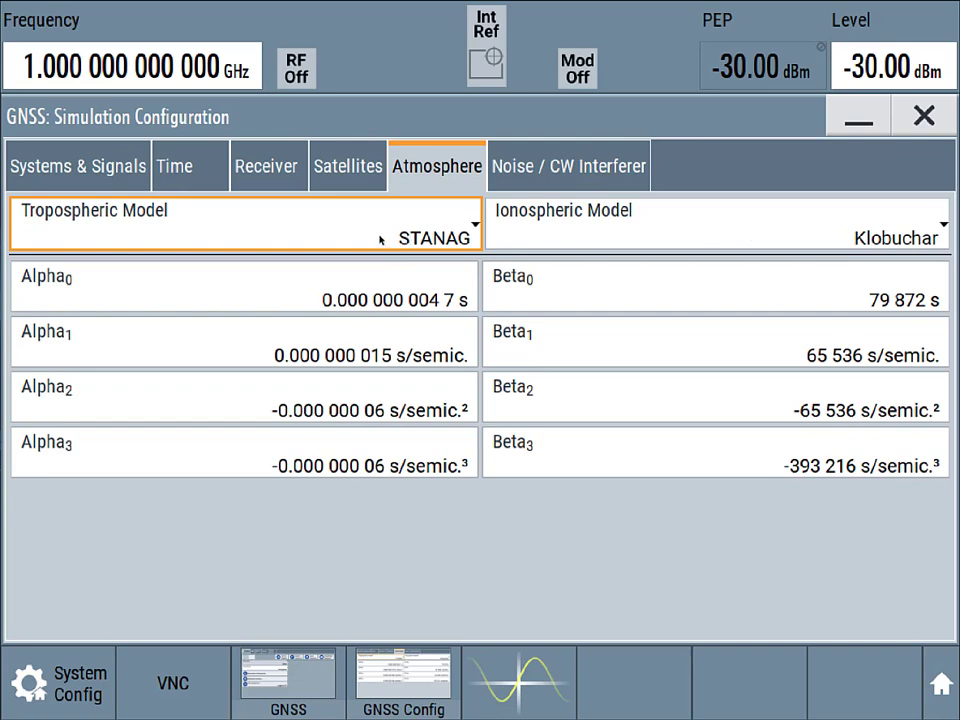
click(568, 165)
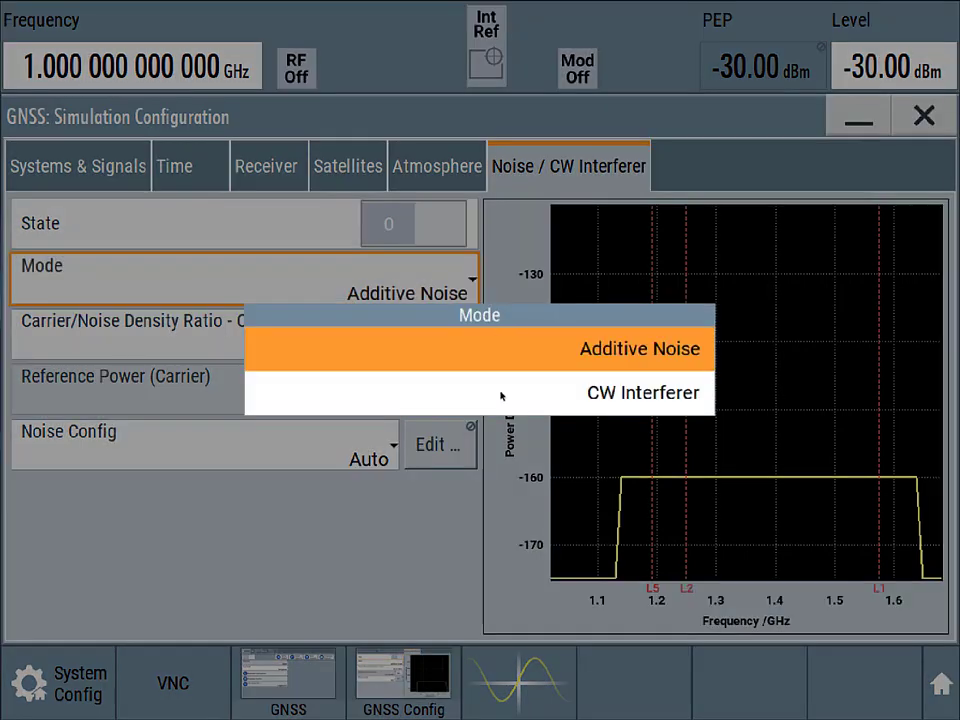
After briefly trying CW Interferer, switch on additive noise with a manual band, then close
click(643, 392)
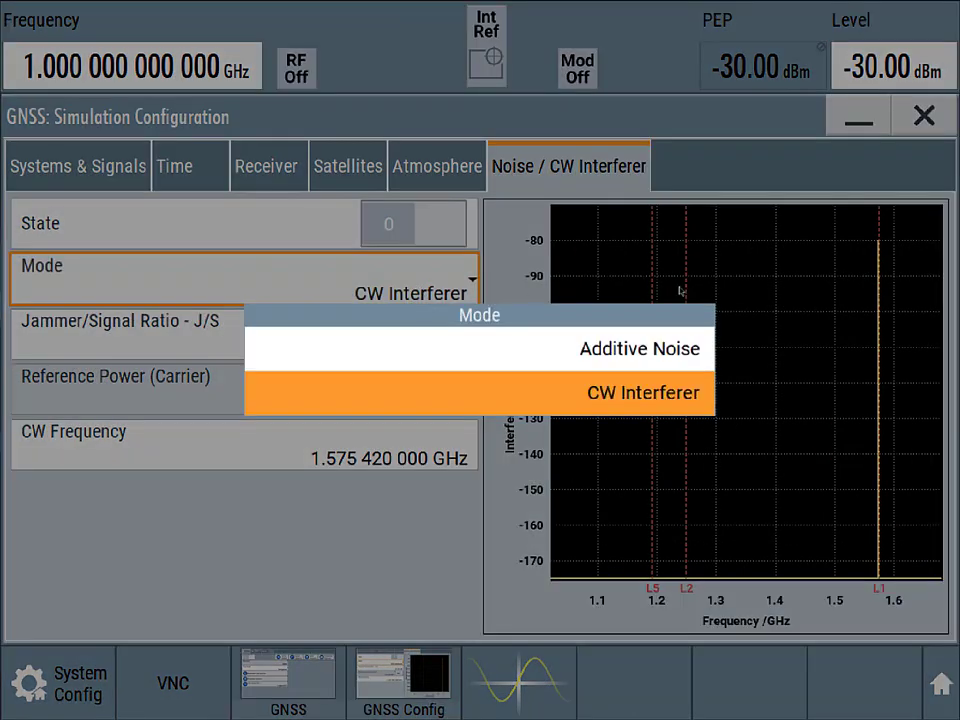
click(644, 392)
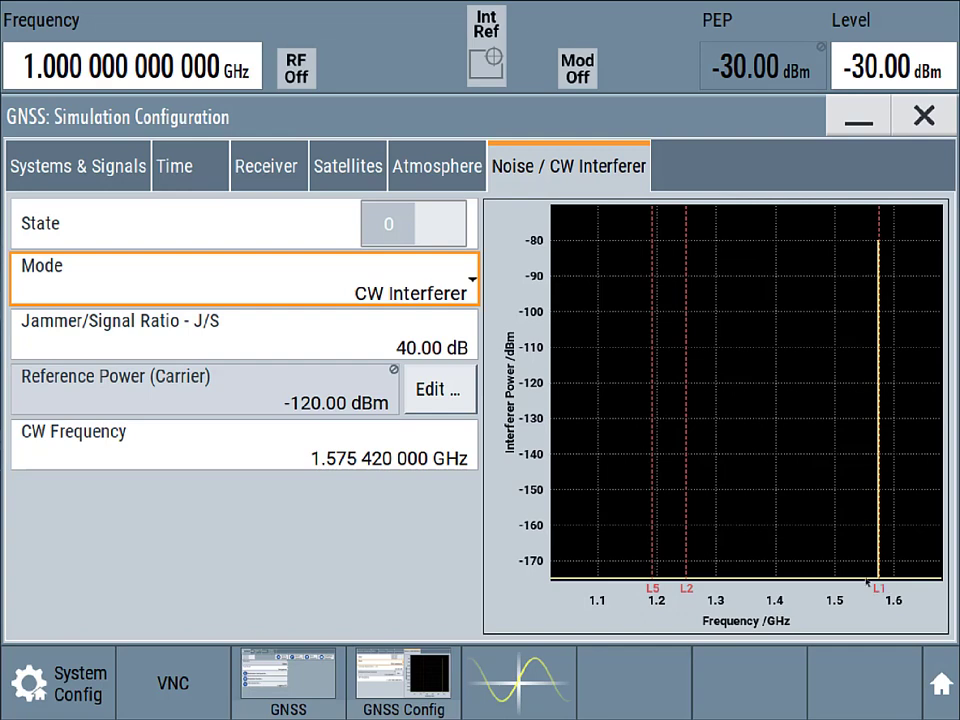
mouse_move(880, 362)
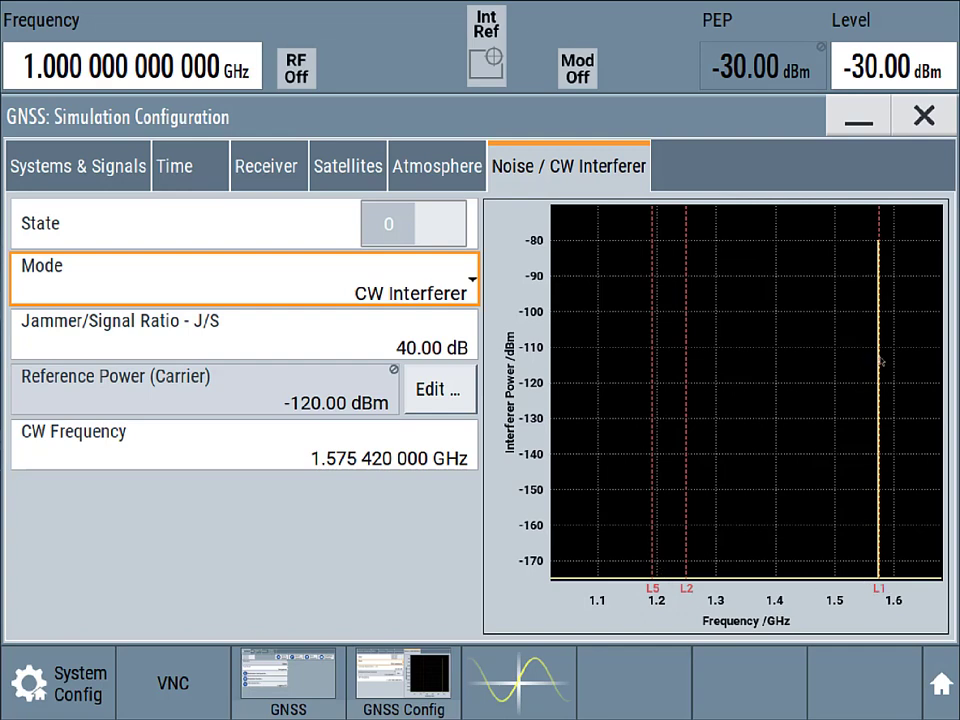
mouse_move(573, 368)
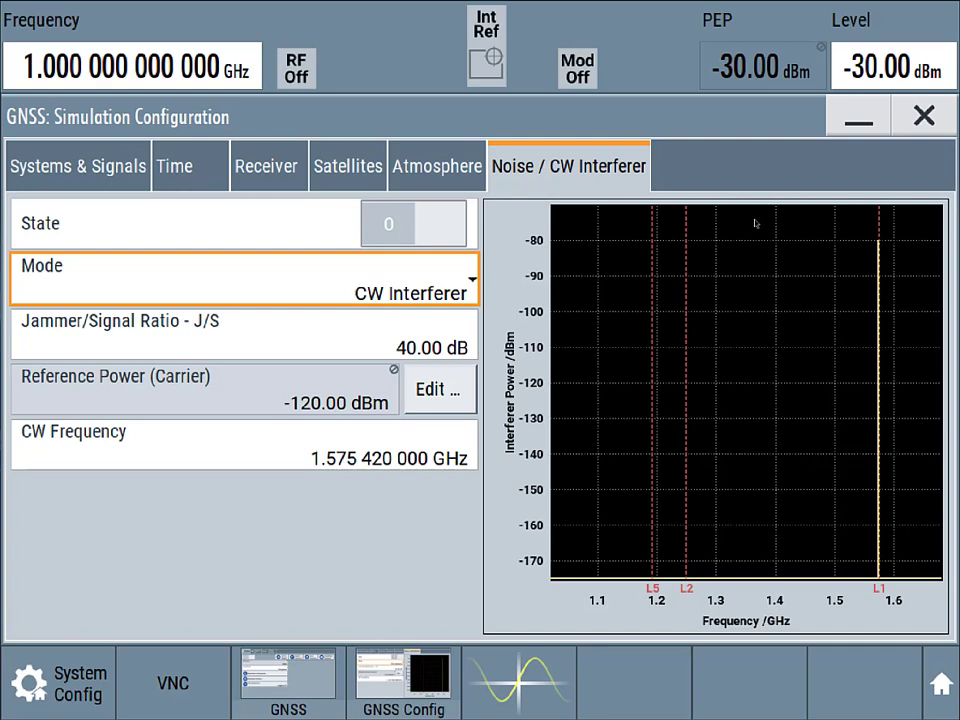
mouse_move(658, 400)
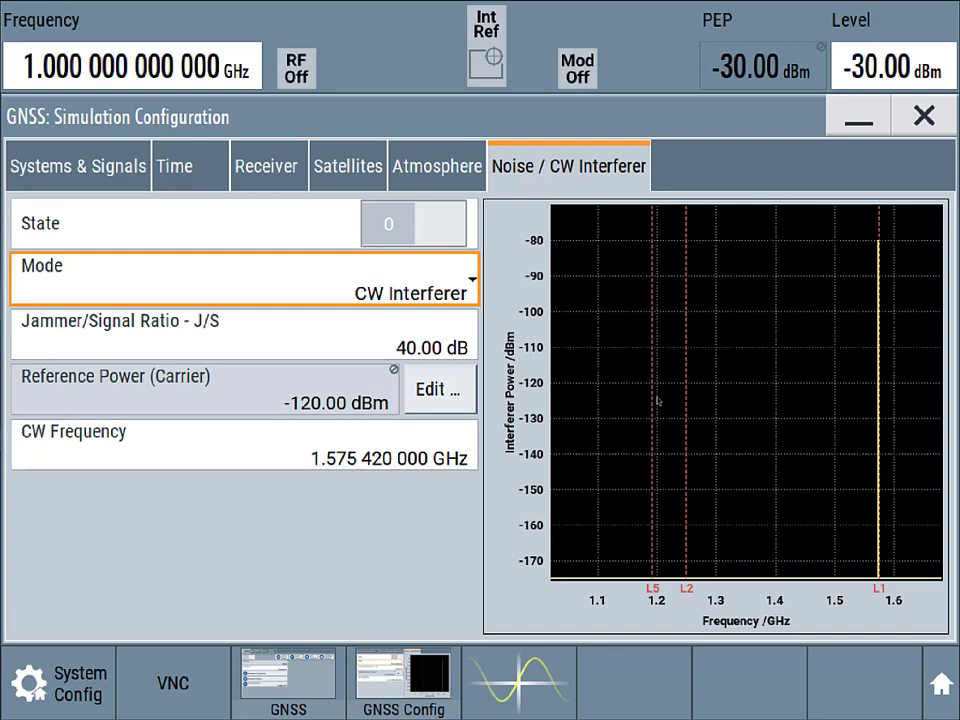
mouse_move(855, 423)
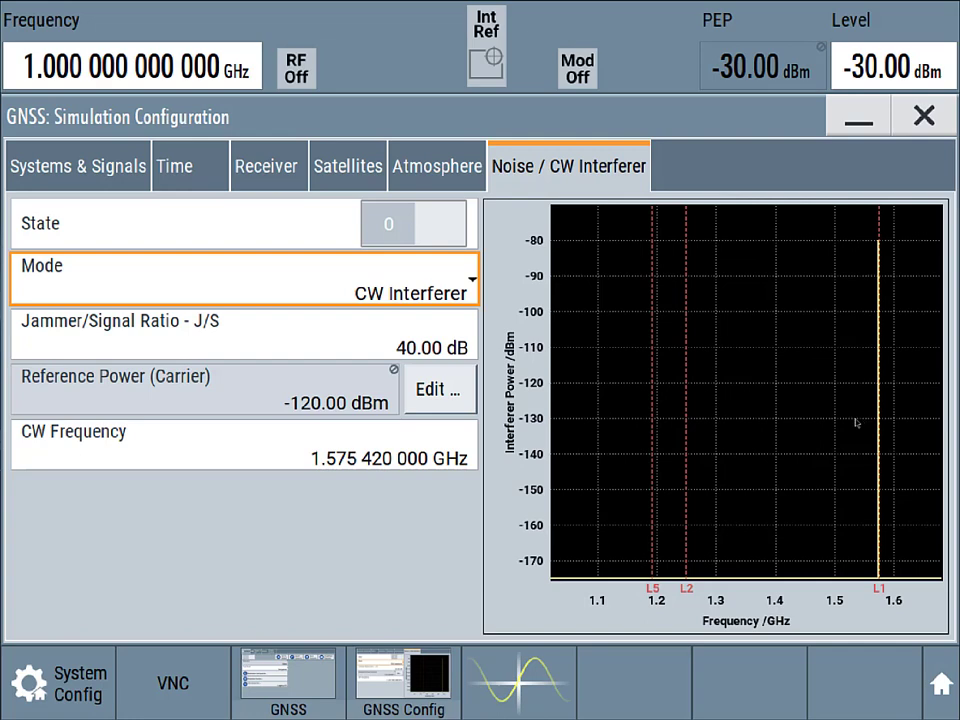
mouse_move(850, 438)
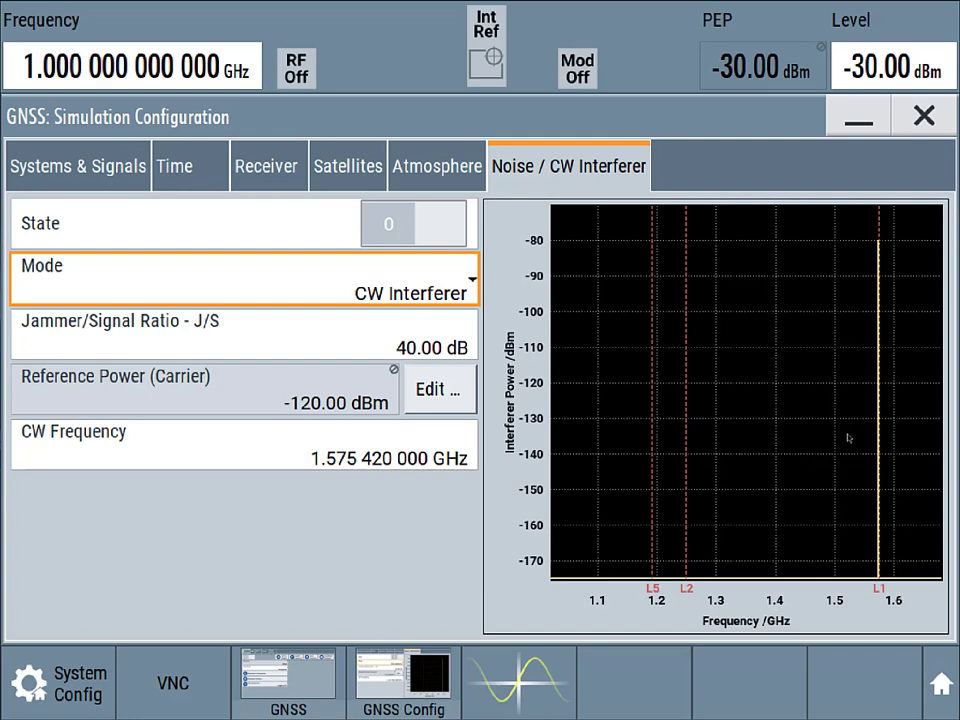
mouse_move(298, 443)
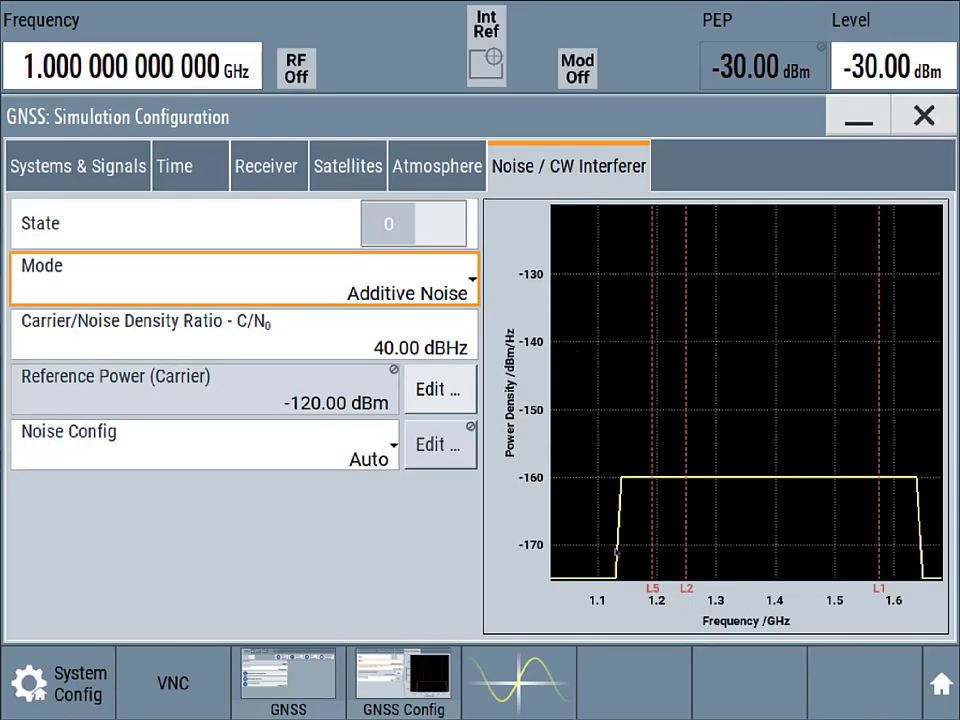
mouse_move(490, 410)
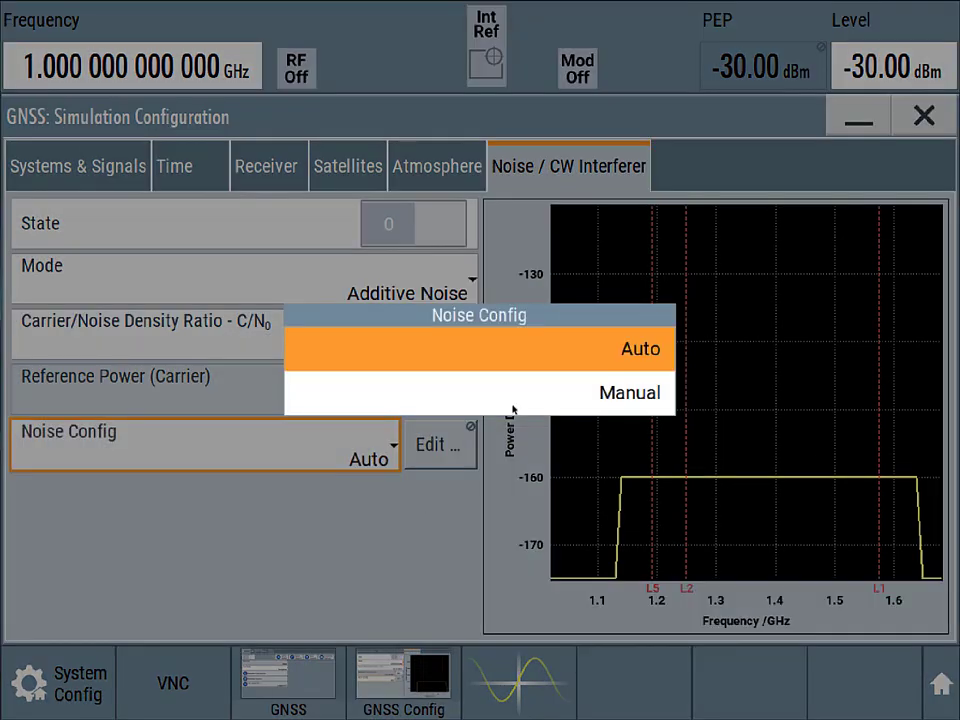
click(630, 392)
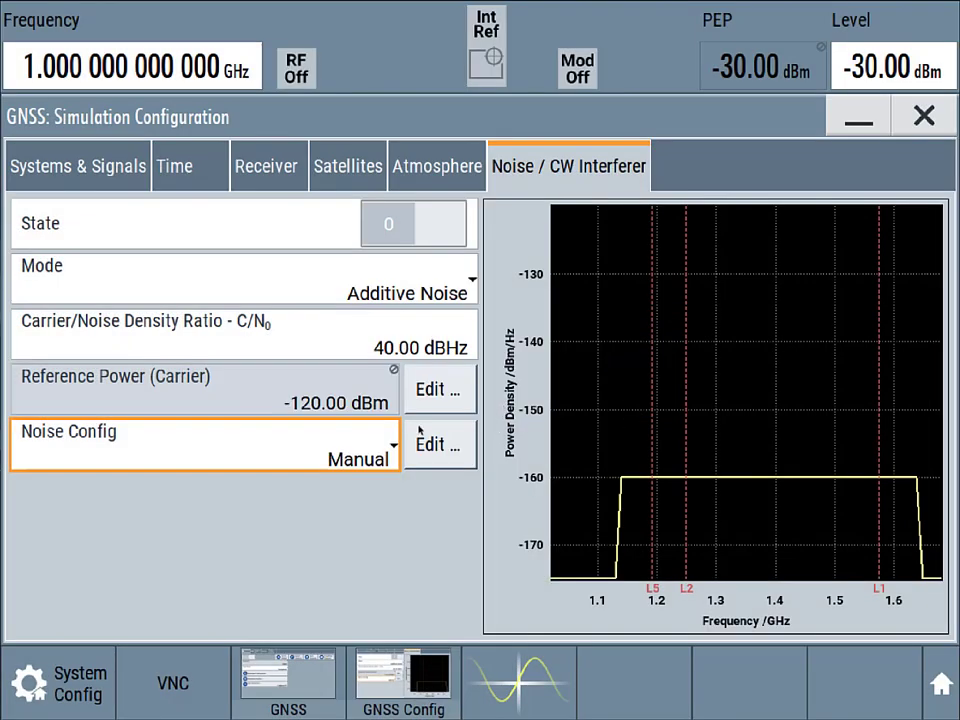
click(439, 444)
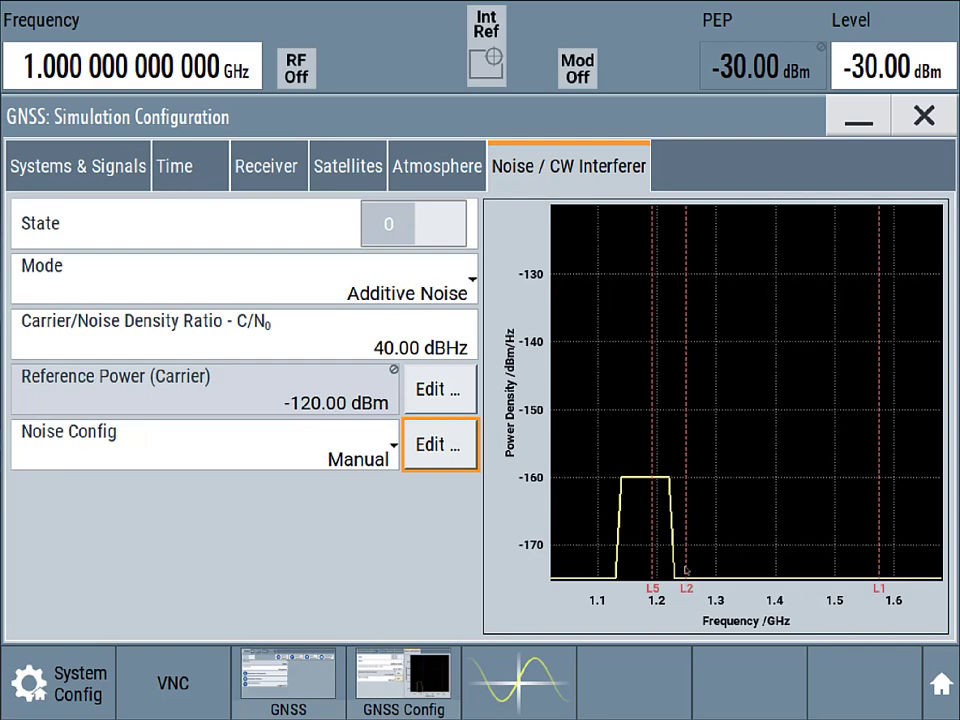
click(438, 223)
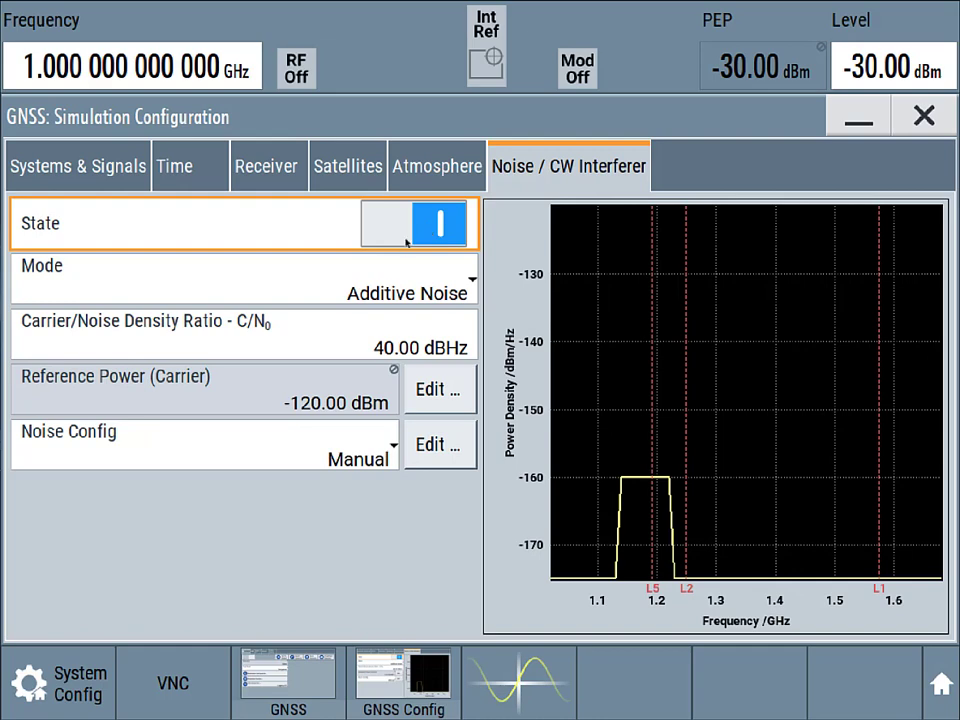
click(77, 166)
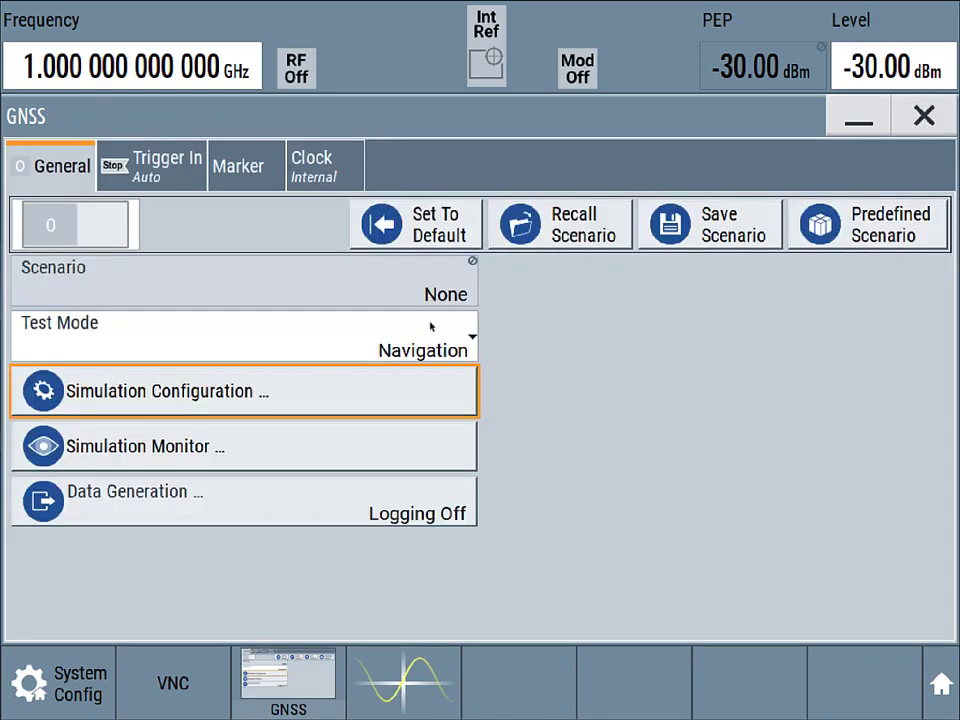
Browse Simulation Monitor right-graph views, including ground tracks and elevation/azimuth over time
click(145, 446)
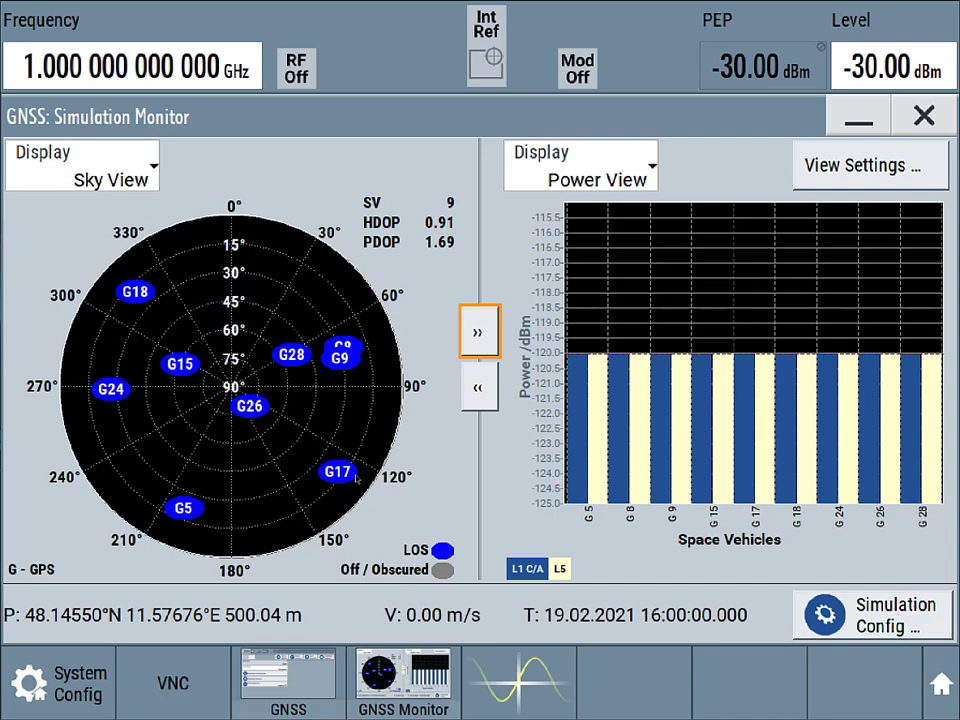
mouse_move(605, 178)
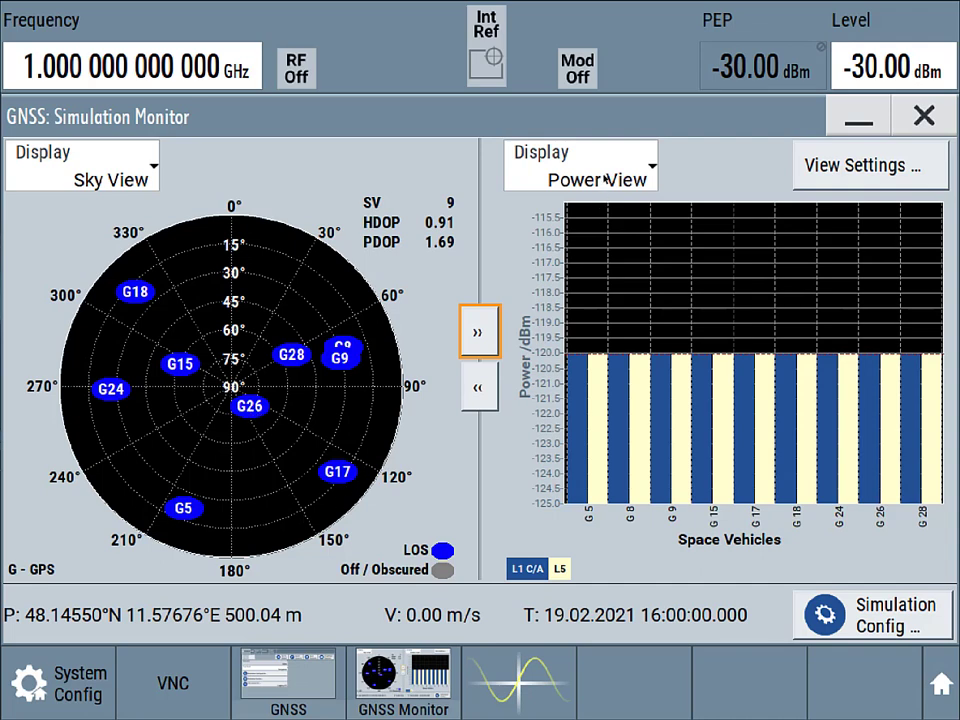
click(580, 165)
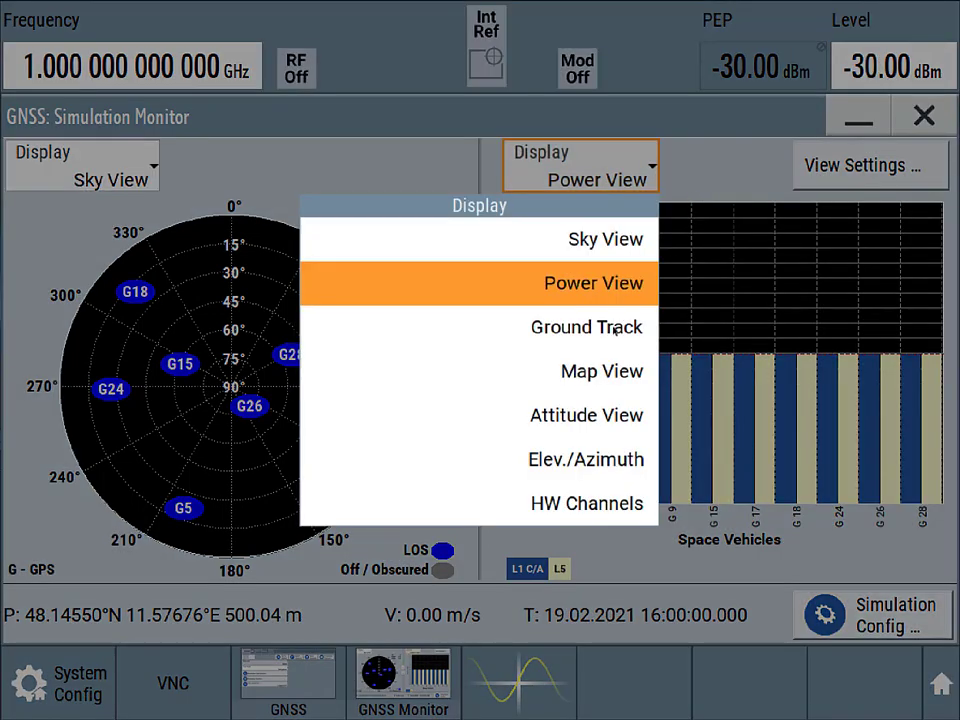
click(586, 327)
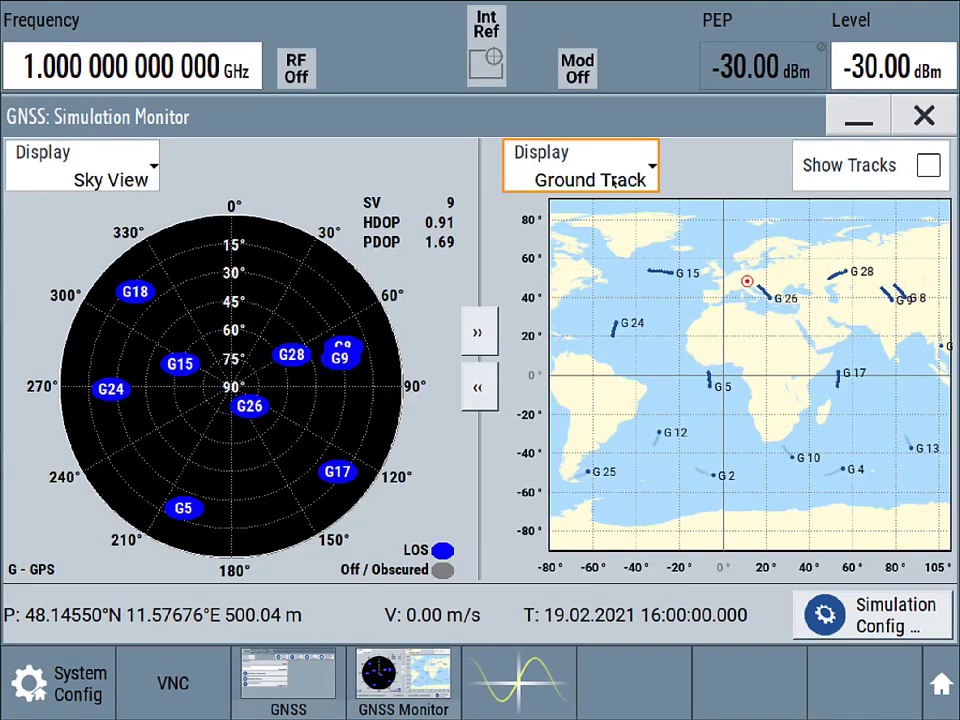
mouse_move(730, 290)
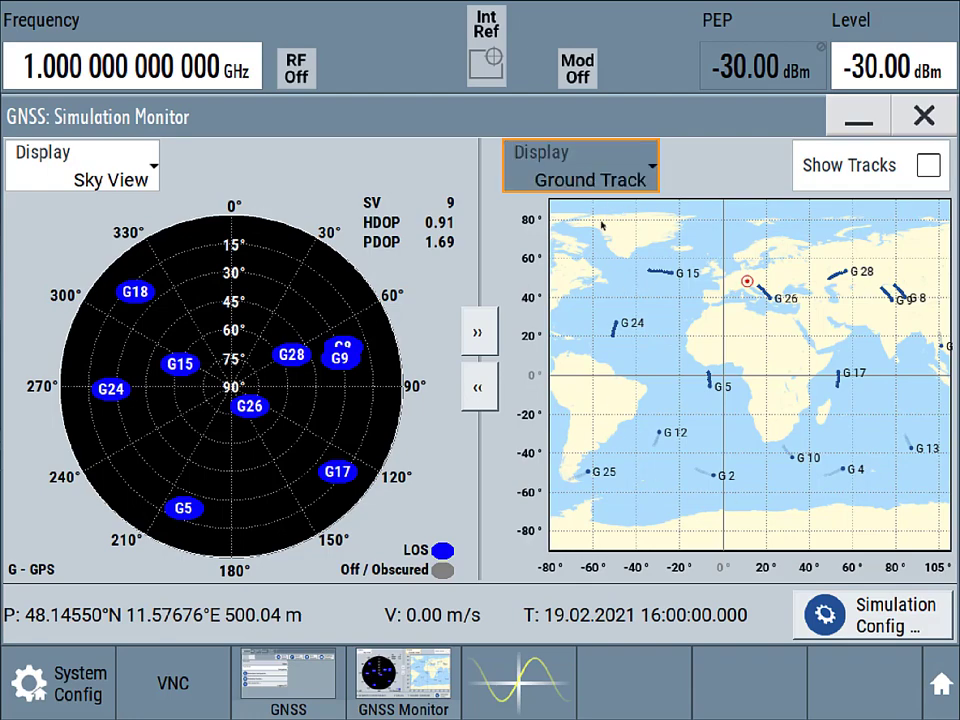
click(580, 165)
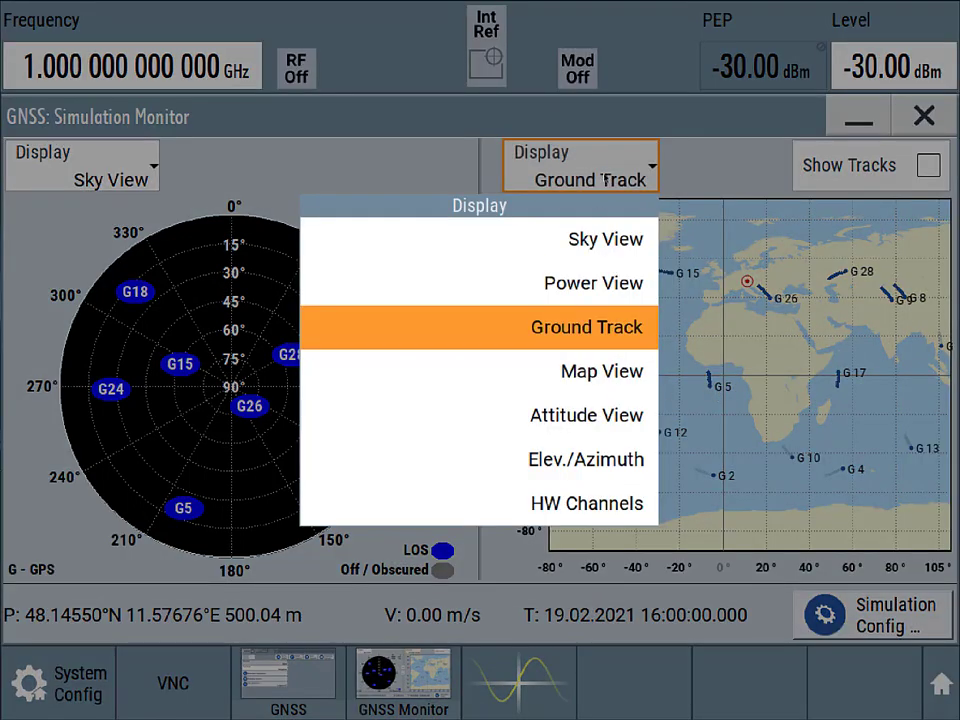
click(602, 371)
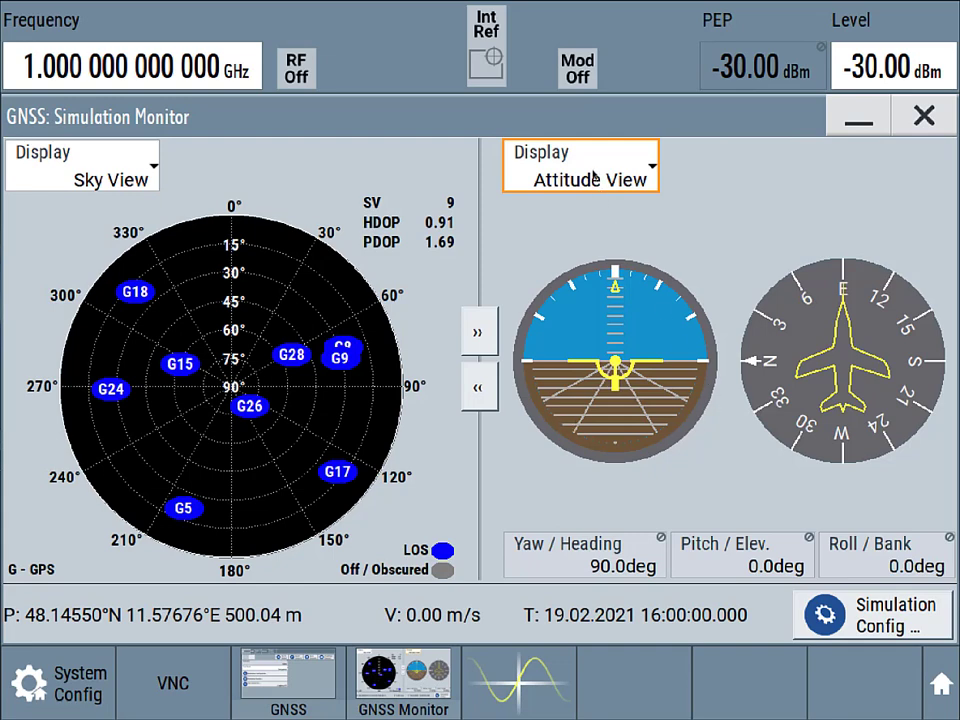
click(580, 165)
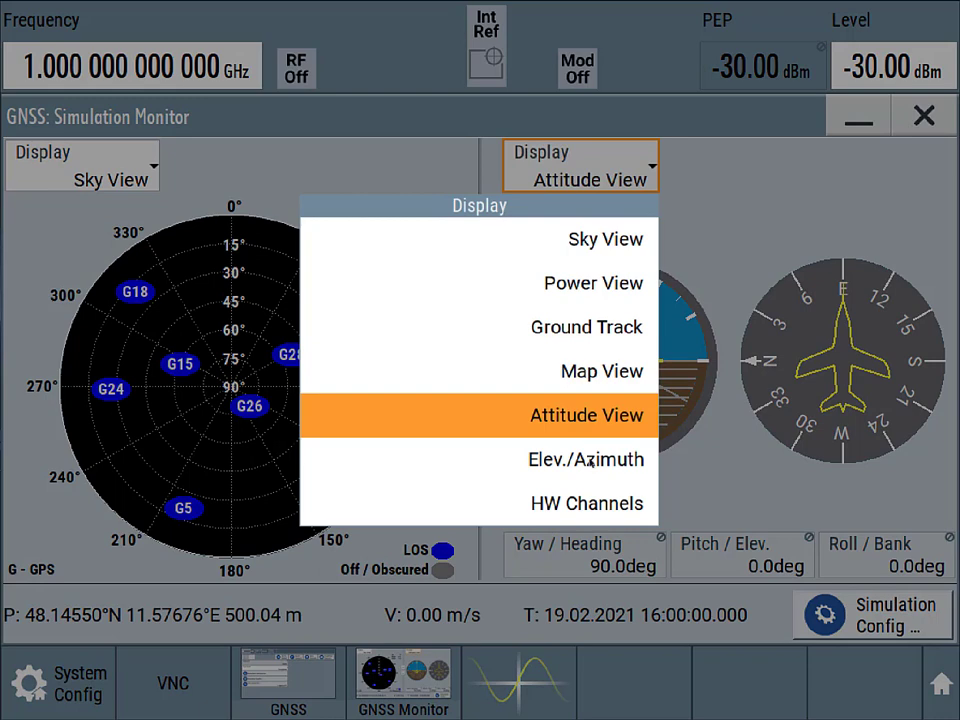
click(586, 459)
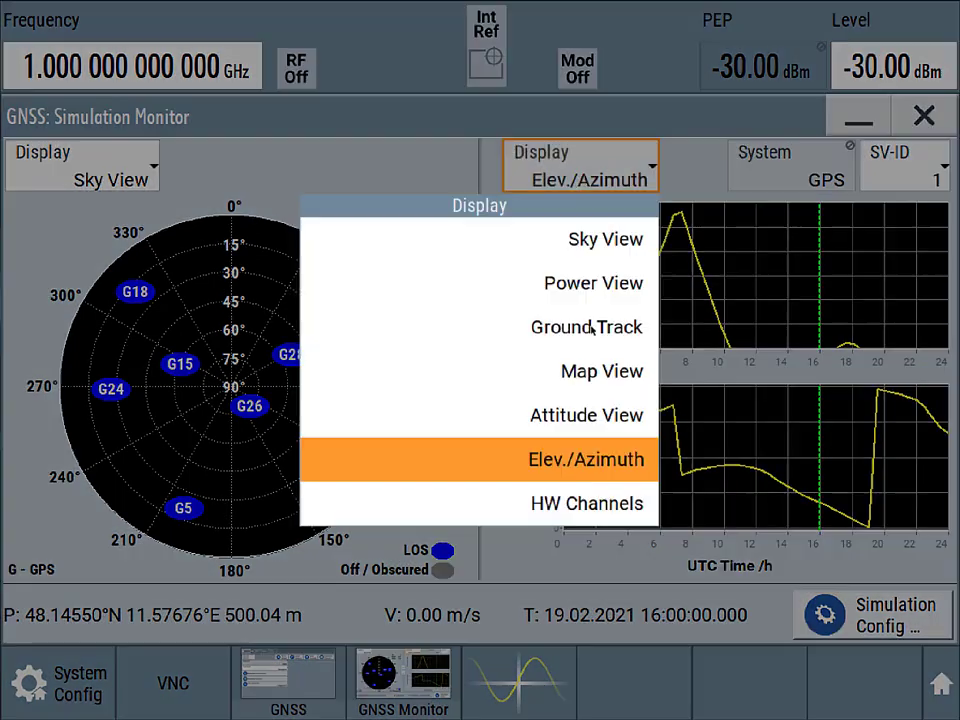
click(588, 503)
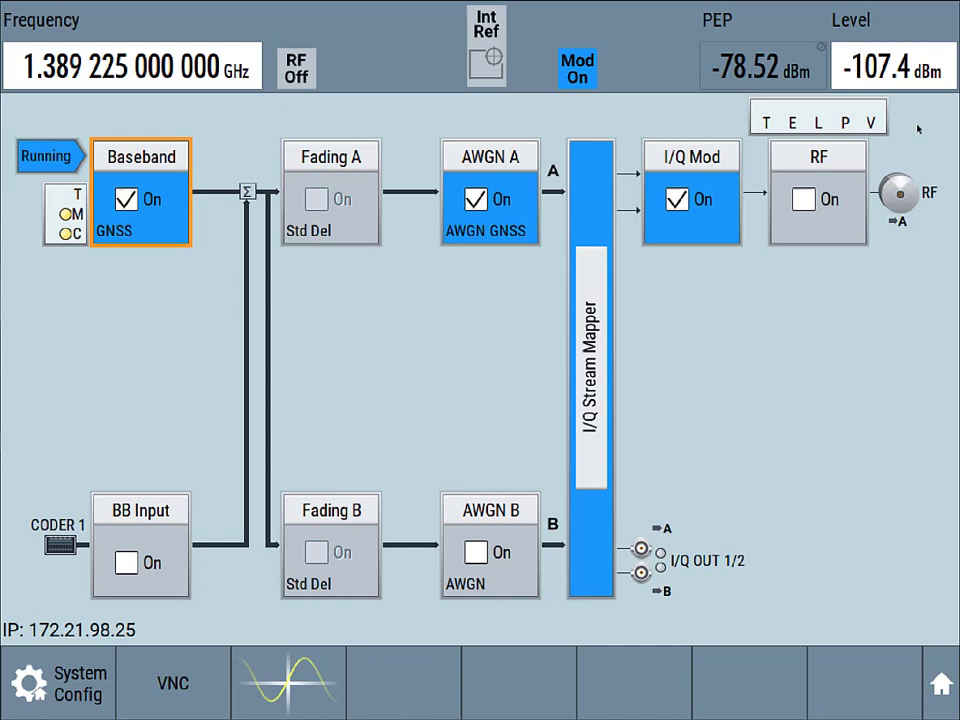
mouse_move(487, 235)
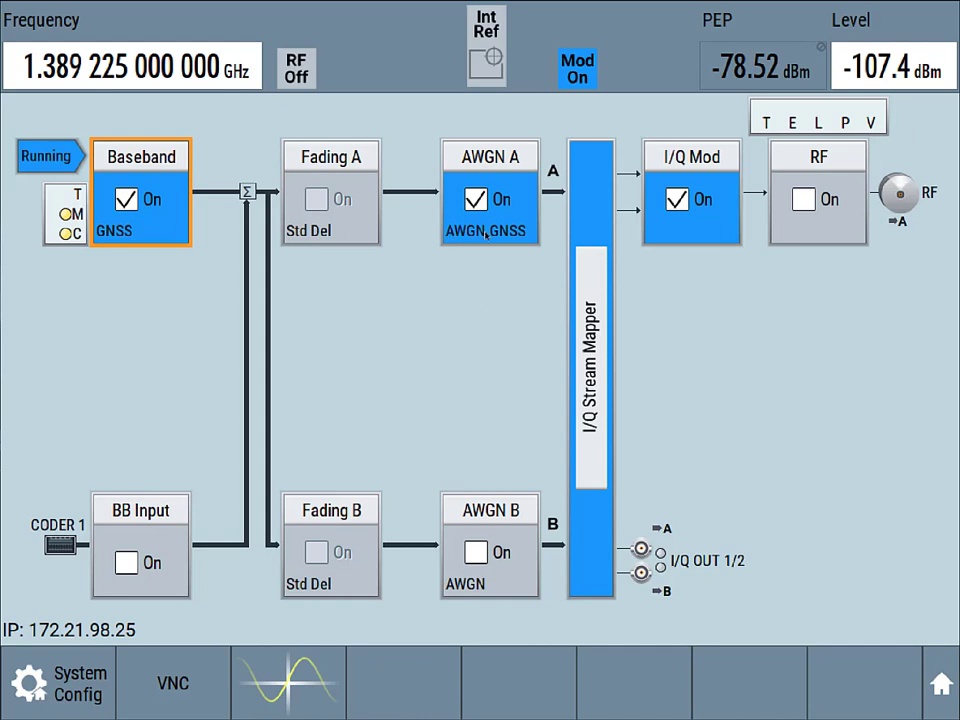
Switch the RF output on and reopen the GNSS baseband settings
click(803, 199)
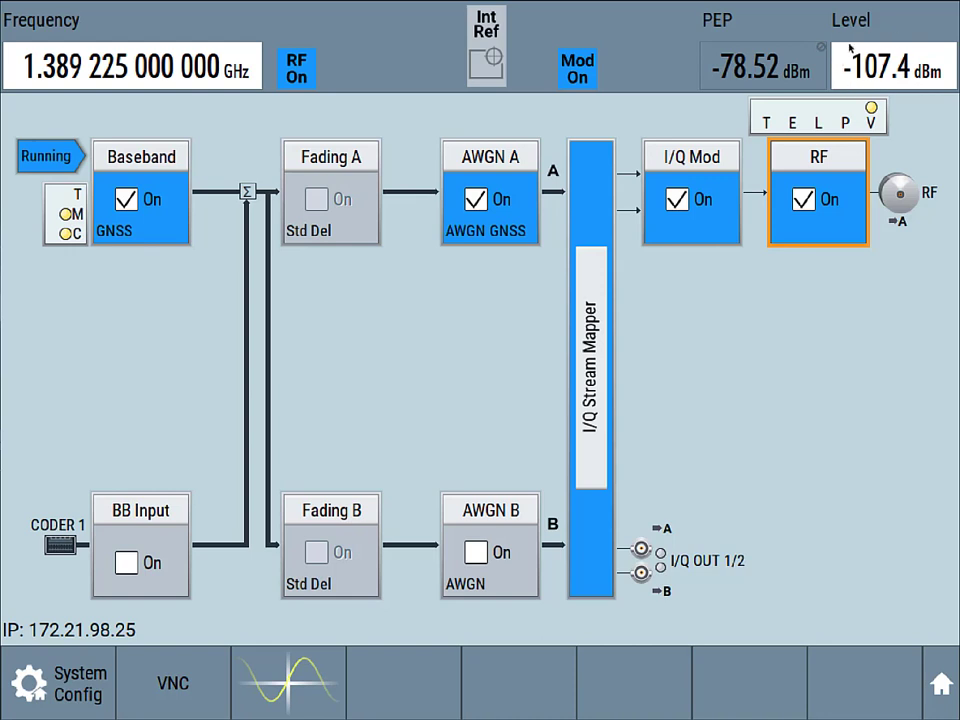
mouse_move(228, 170)
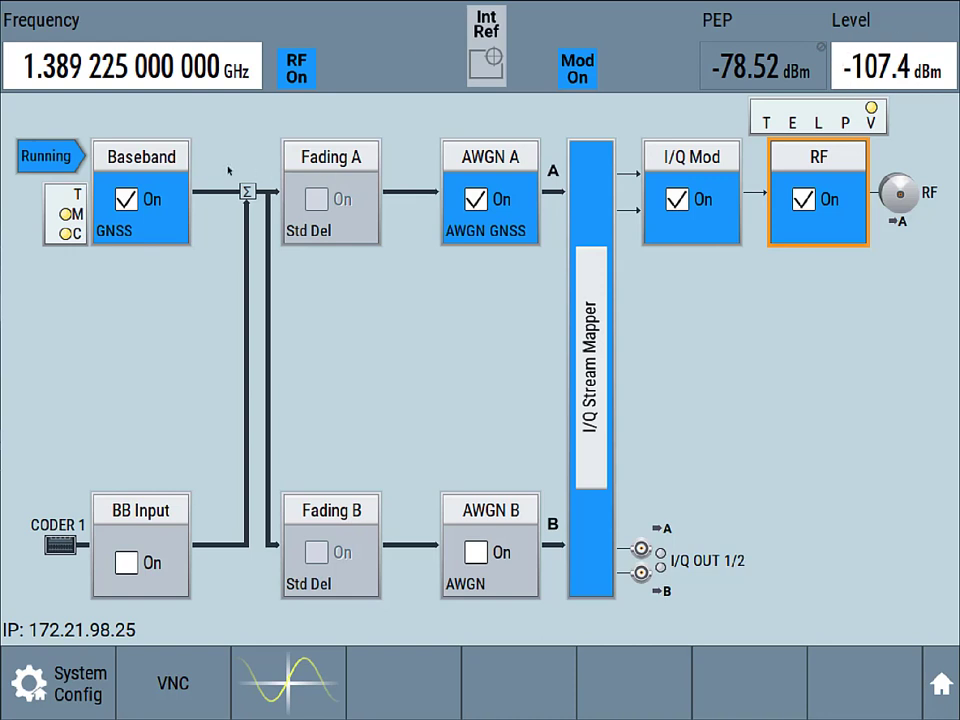
click(141, 156)
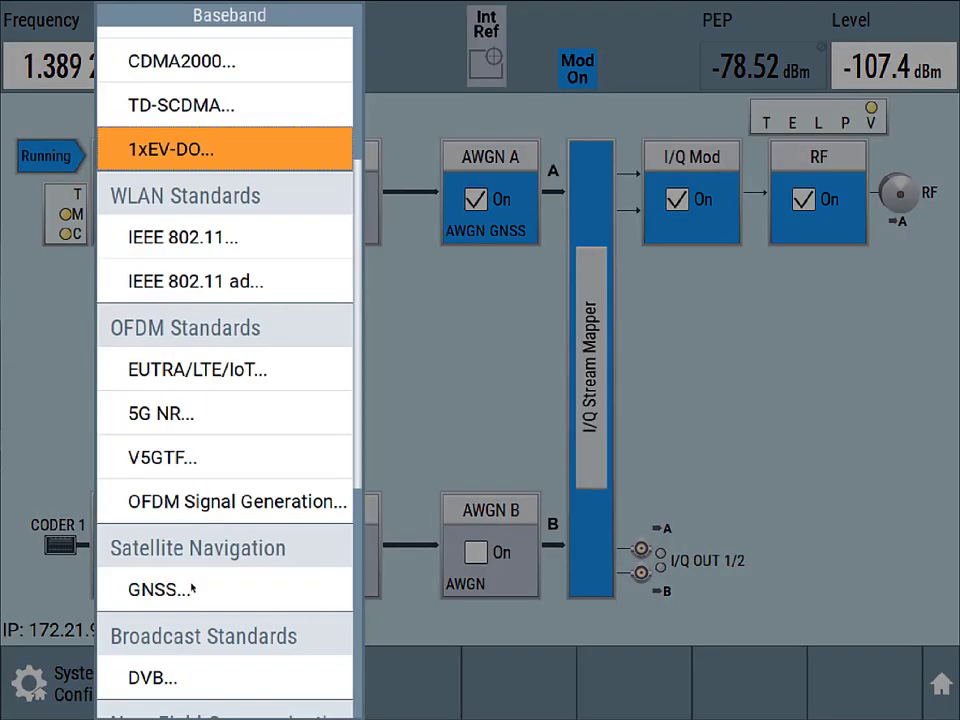
click(156, 589)
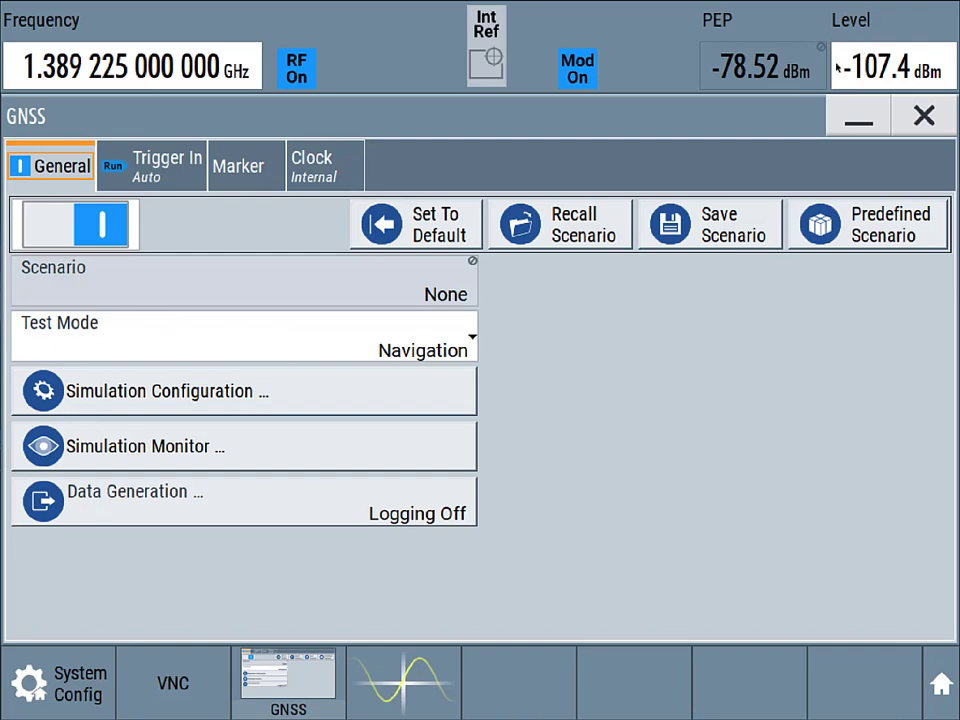
mouse_move(415, 168)
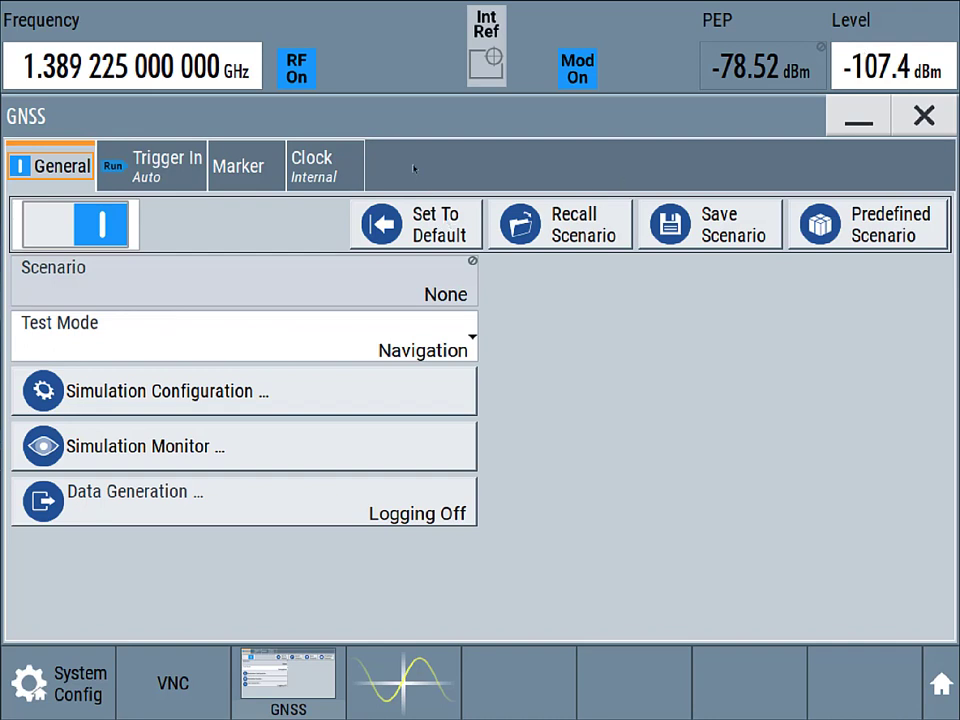
Add a graphics channel in Power Spectrum mode with RF as the source
click(165, 391)
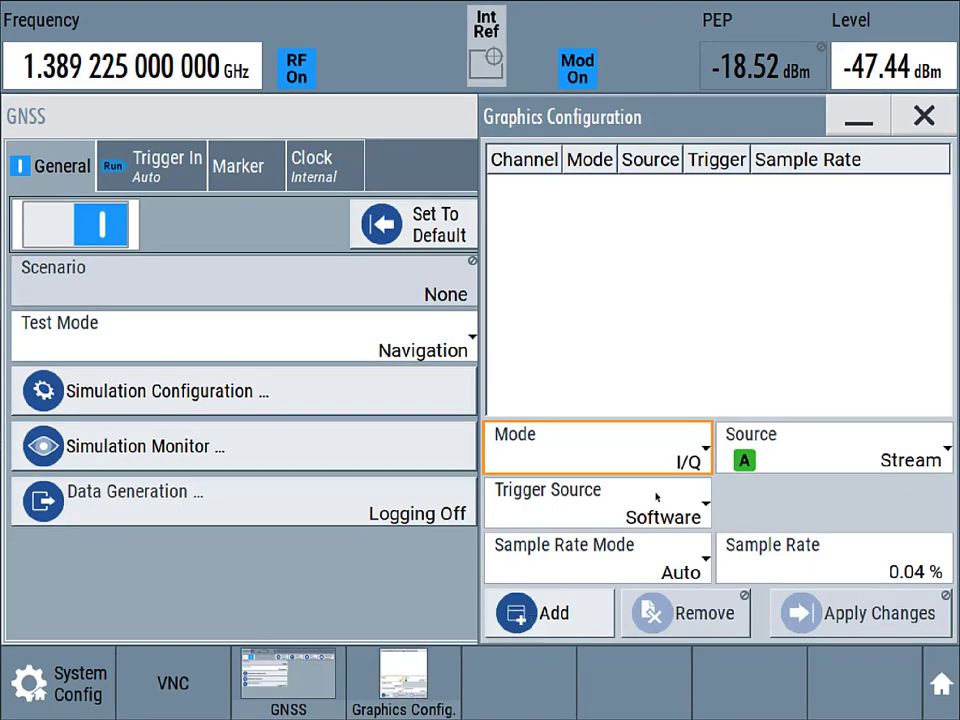
click(596, 446)
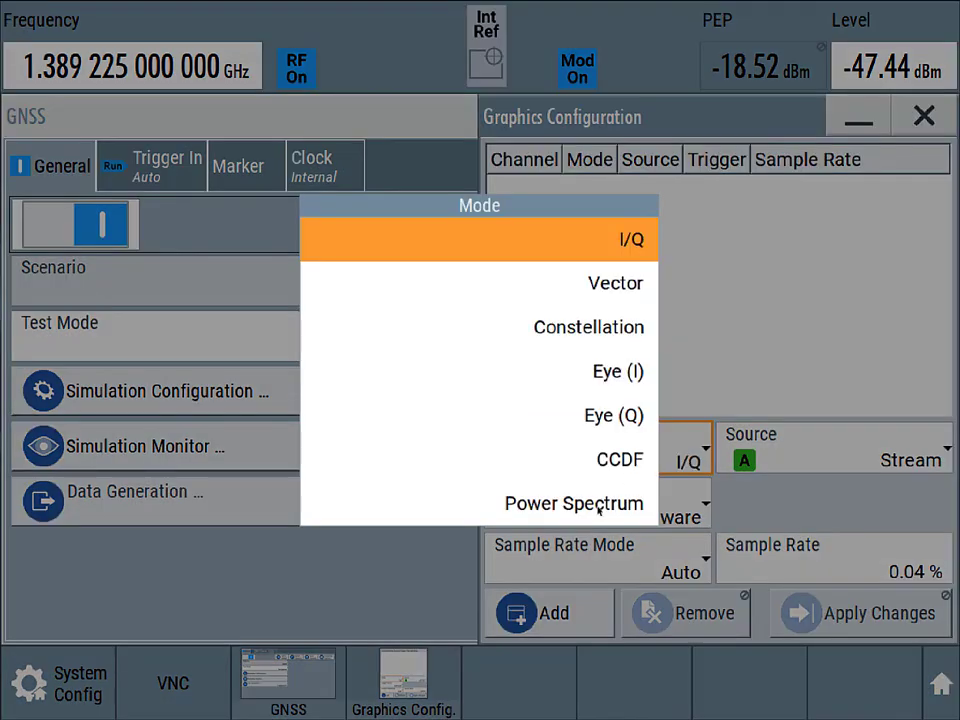
click(575, 503)
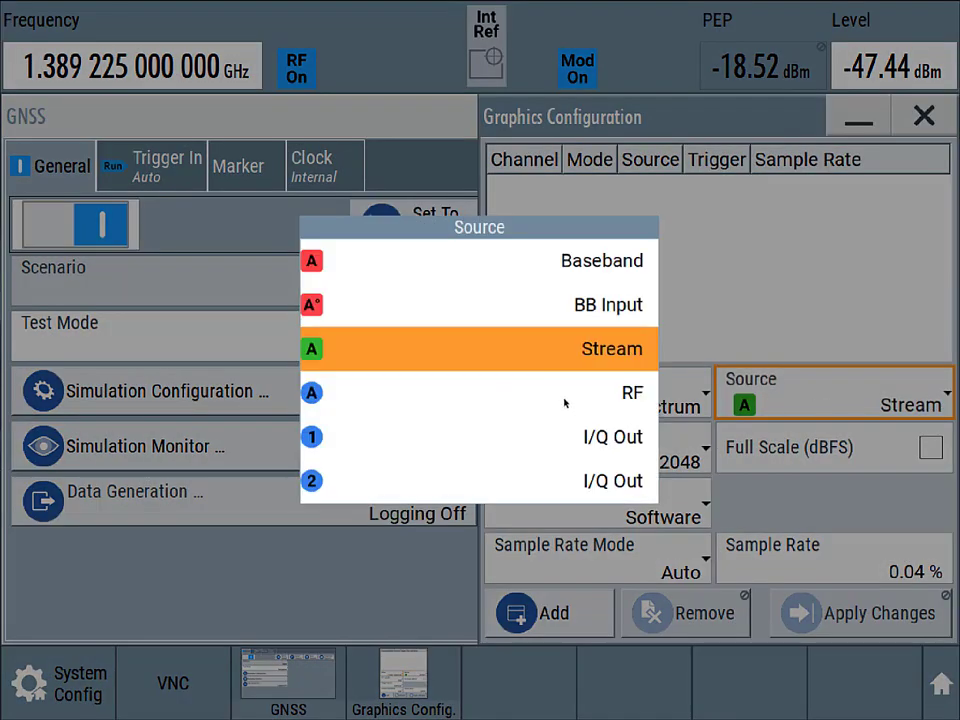
click(632, 392)
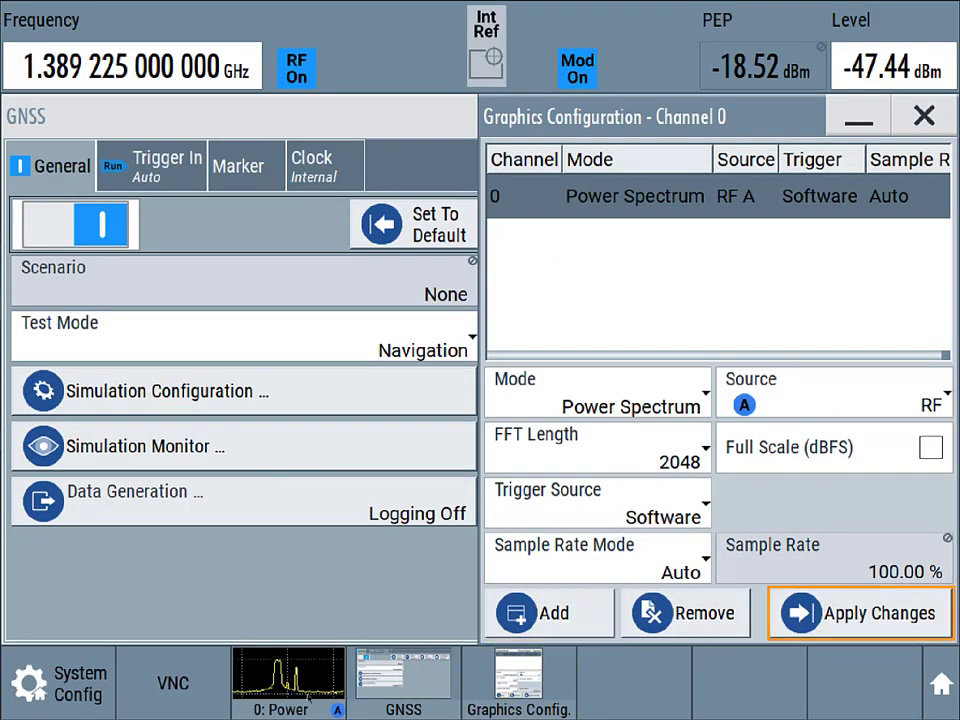
click(860, 612)
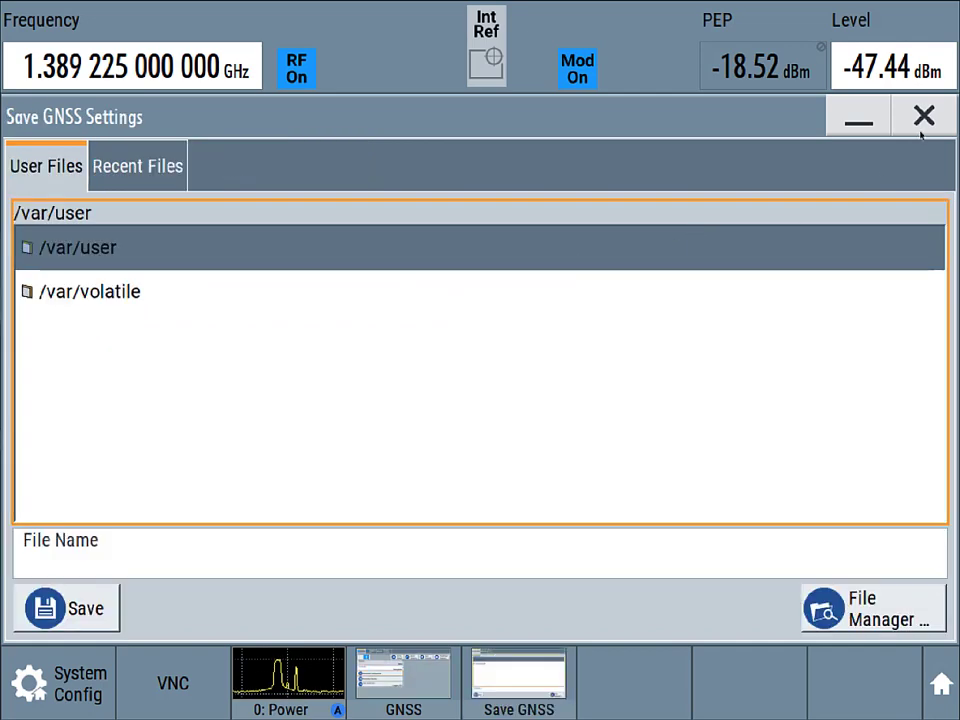
Close the save dialog, browse the EUTRA/LTE Assisted GNSS predefined scenarios, then close the list
click(923, 115)
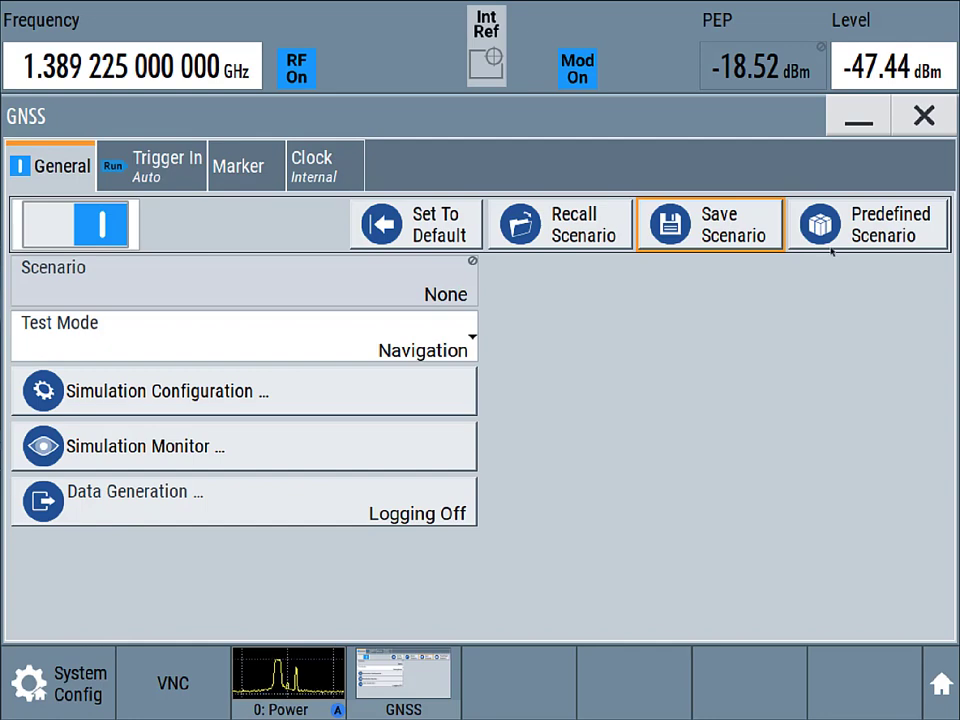
click(869, 224)
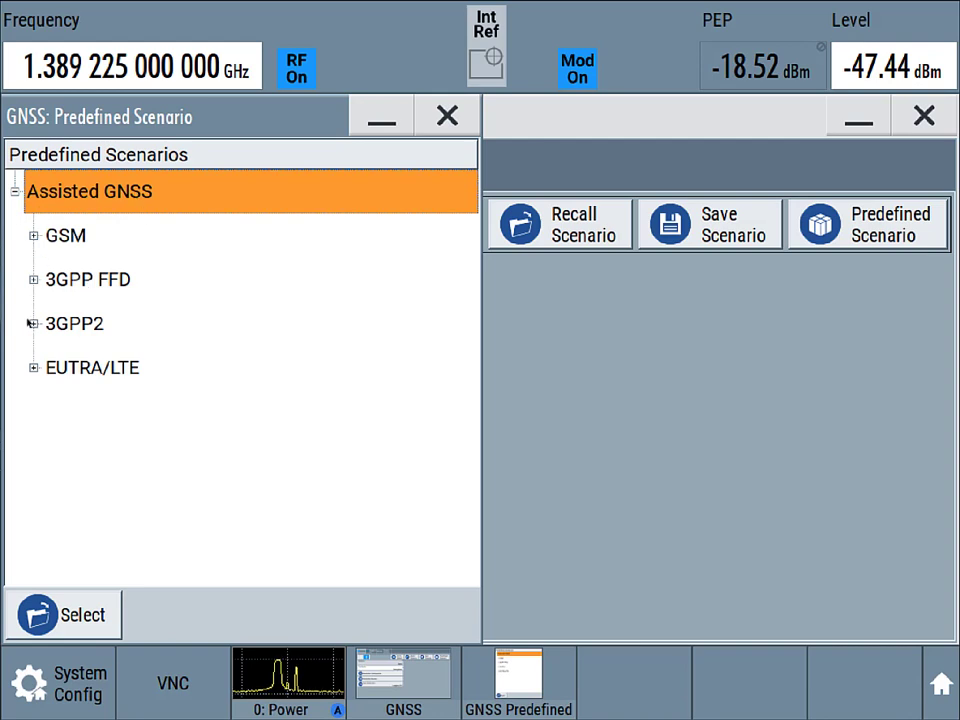
click(19, 367)
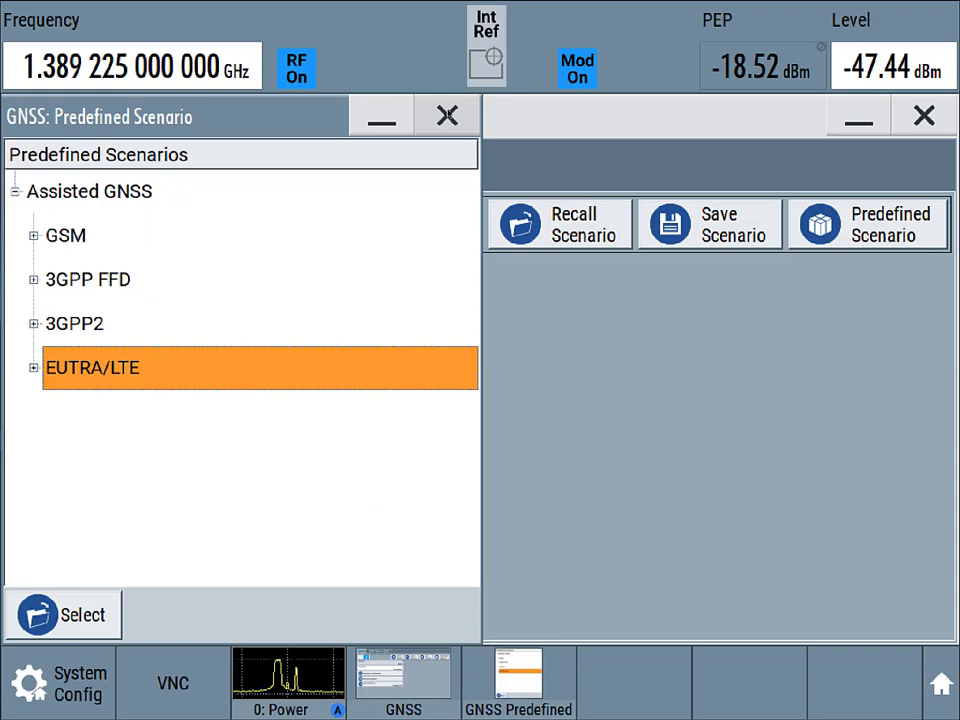
click(446, 115)
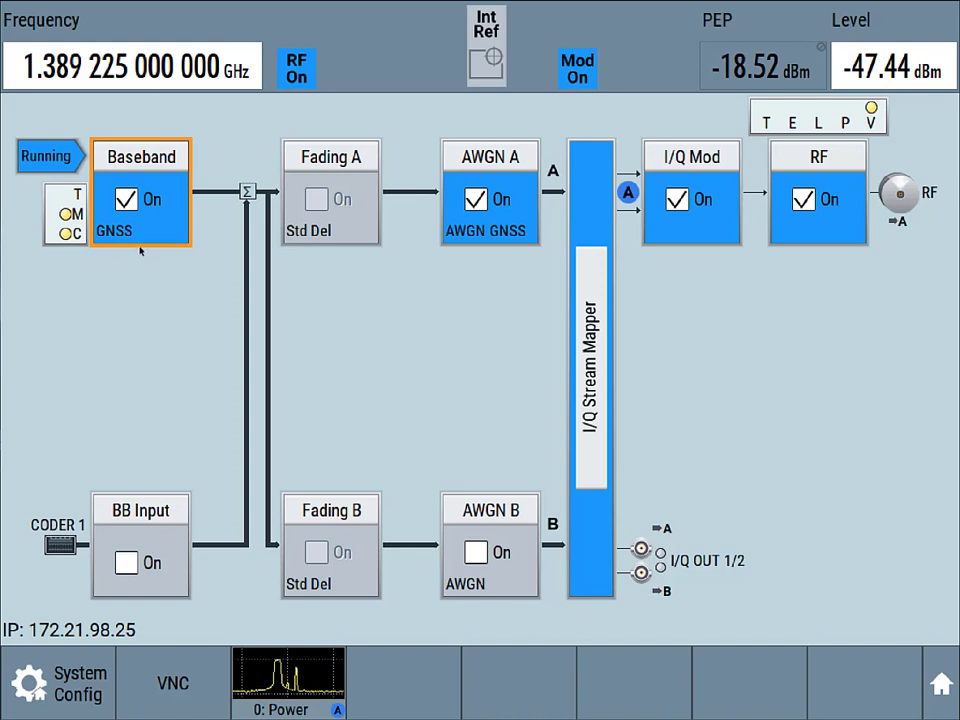
mouse_move(153, 443)
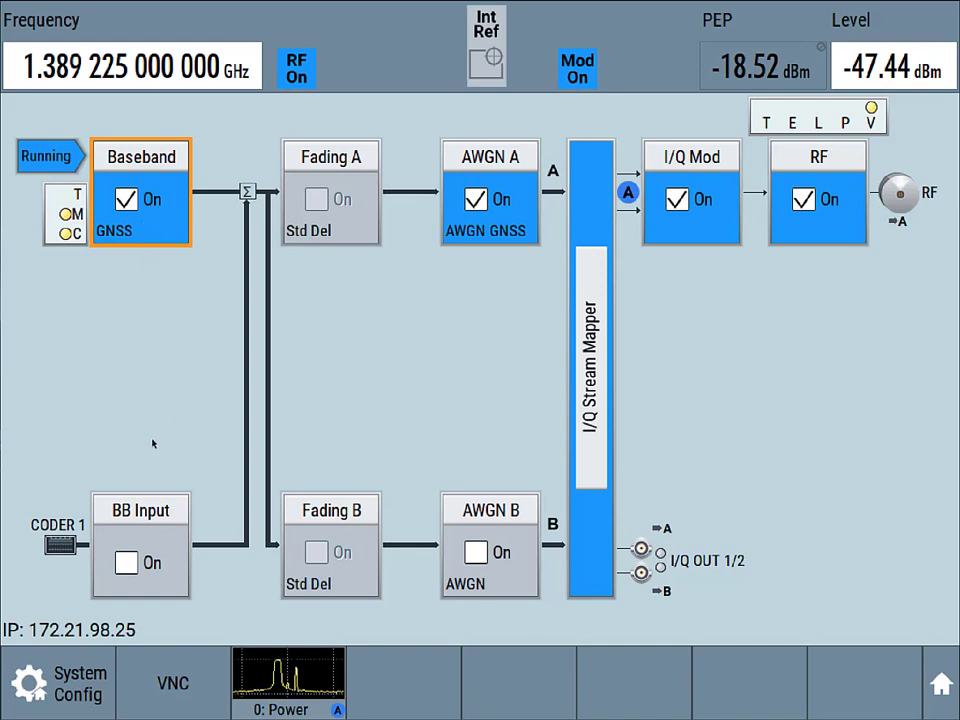
mouse_move(85, 452)
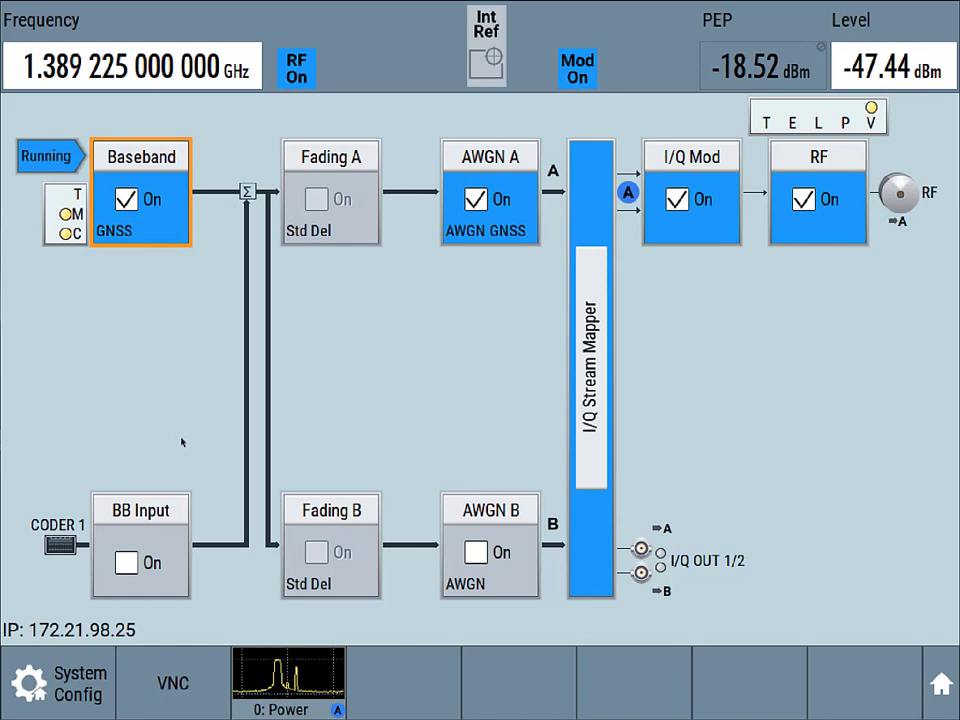
mouse_move(580, 503)
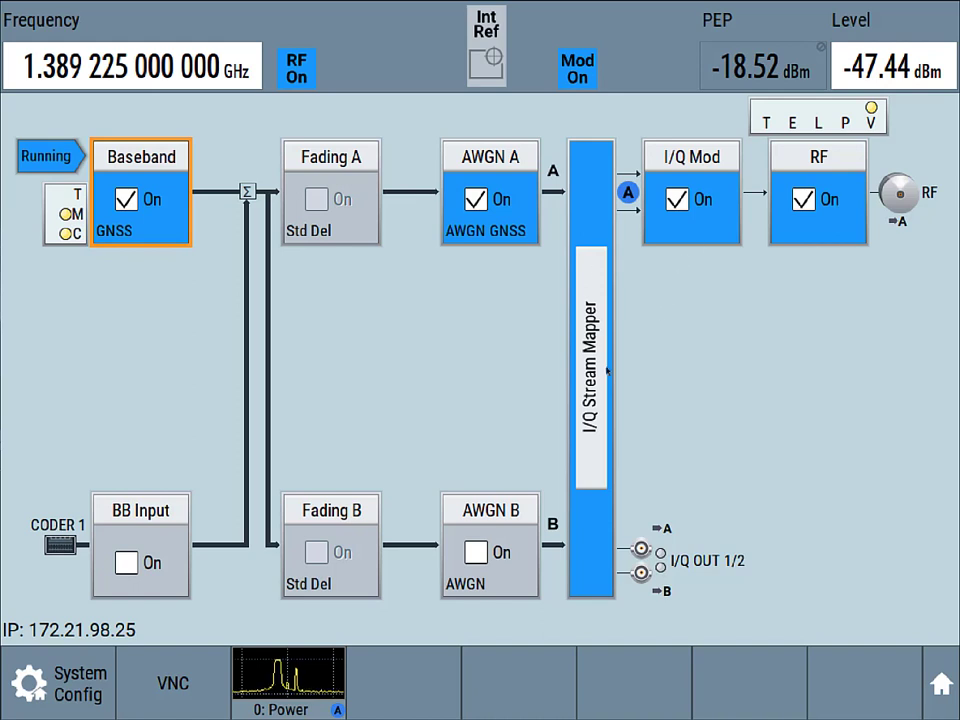
mouse_move(867, 543)
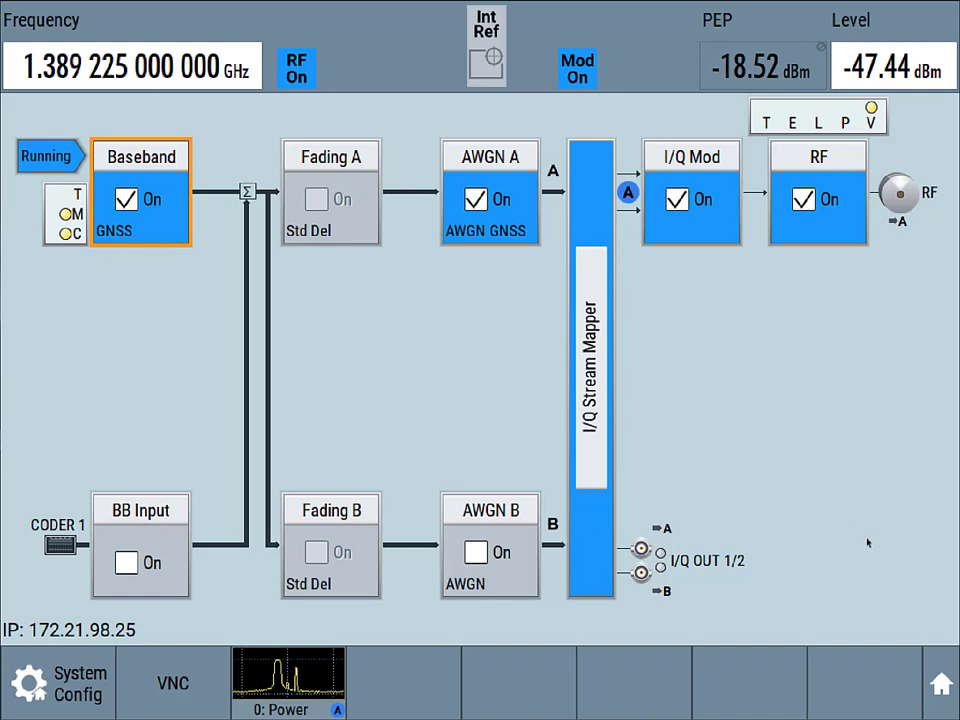